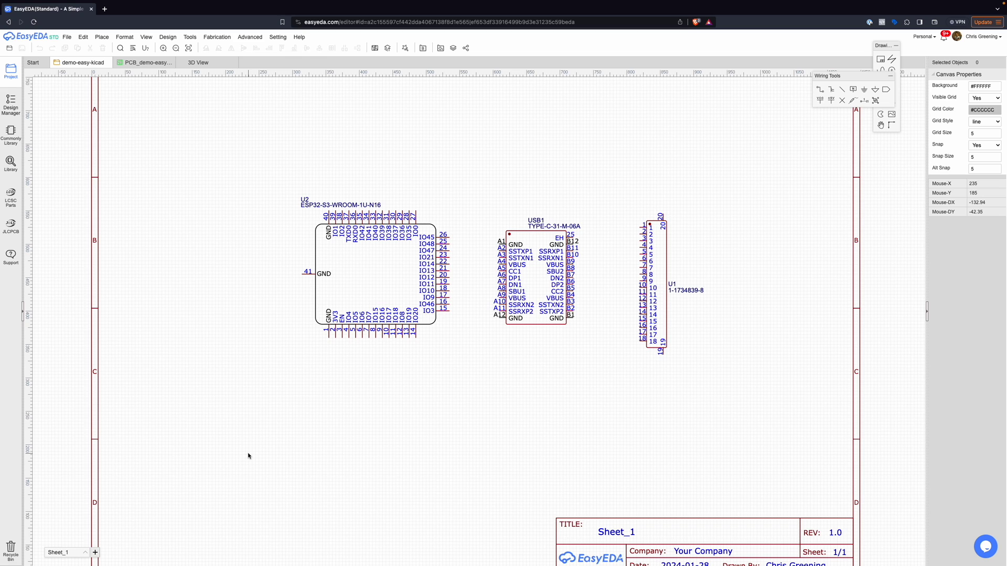
pyautogui.moveTo(469, 384)
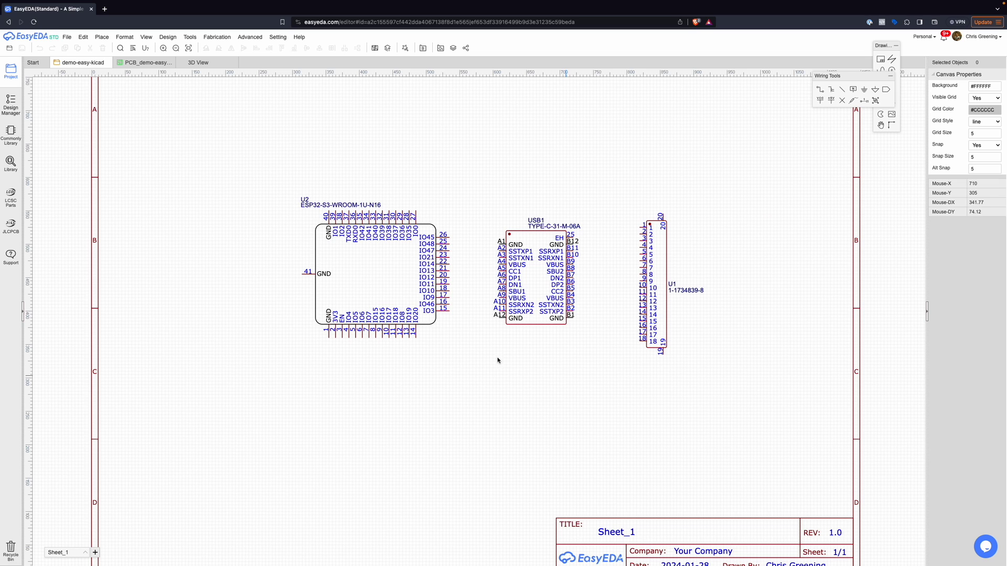
# Select the ESP32 module U2 in the schematic and switch to the PCB_demo-easy board layout.
pyautogui.click(379, 276)
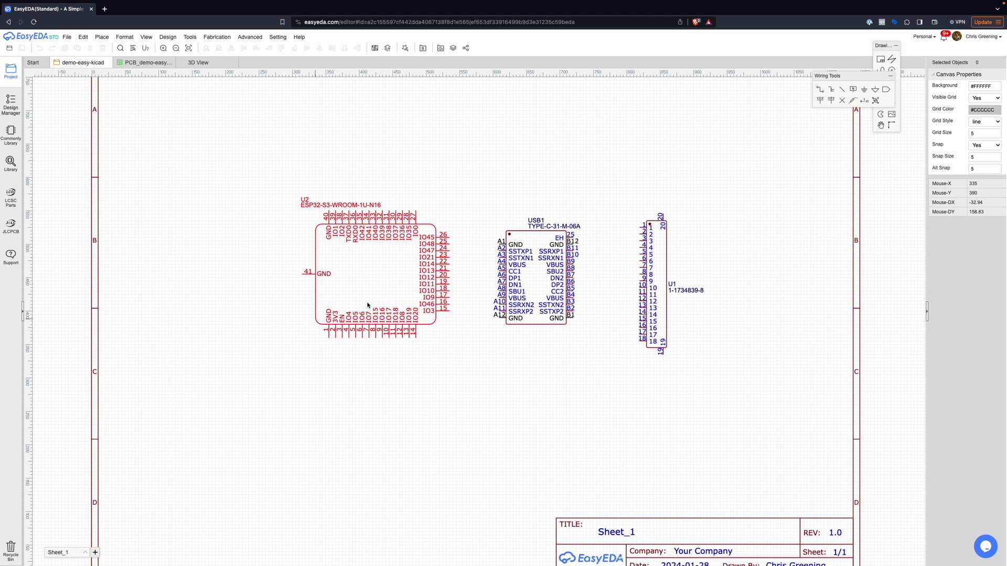
pyautogui.moveTo(445, 309)
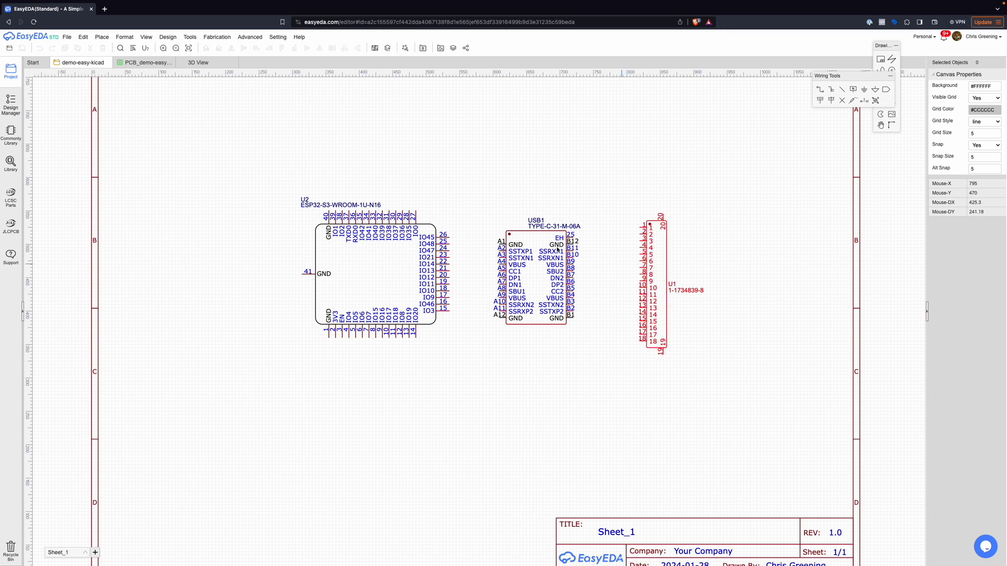
pyautogui.click(146, 62)
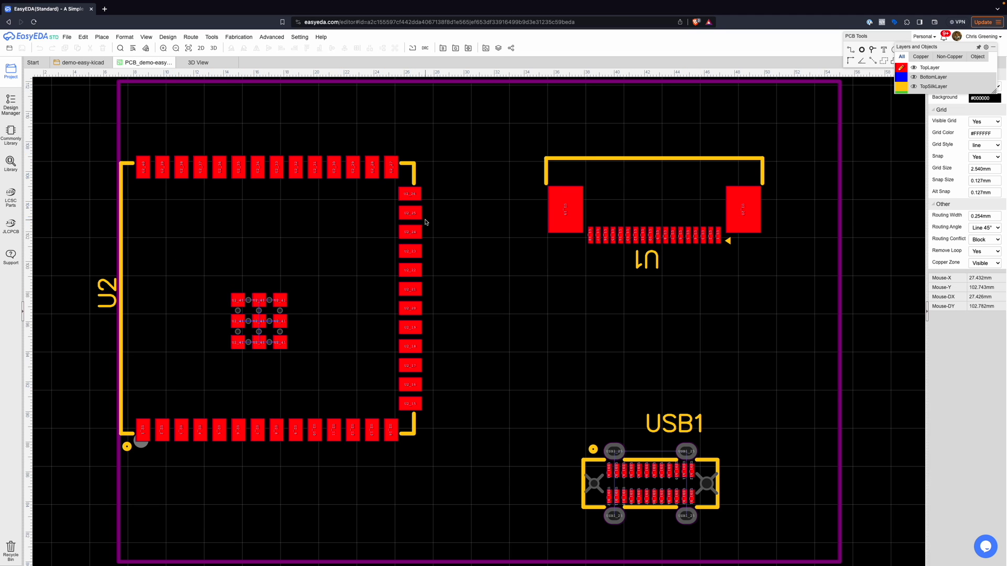
# View the board in 3D, grab U2's supplier part number C2980298 from the schematic, and start a new browser tab.
pyautogui.click(198, 62)
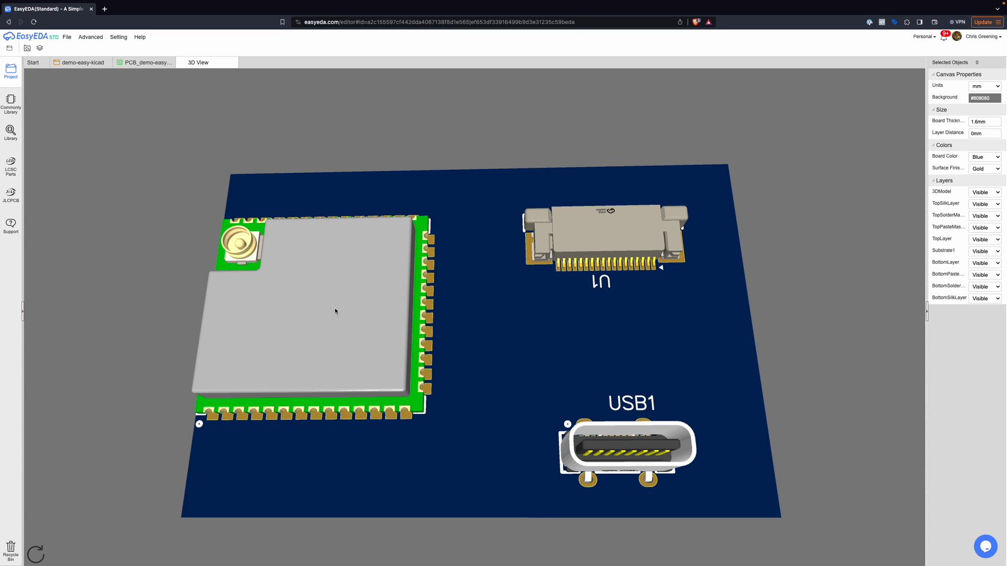
pyautogui.click(80, 62)
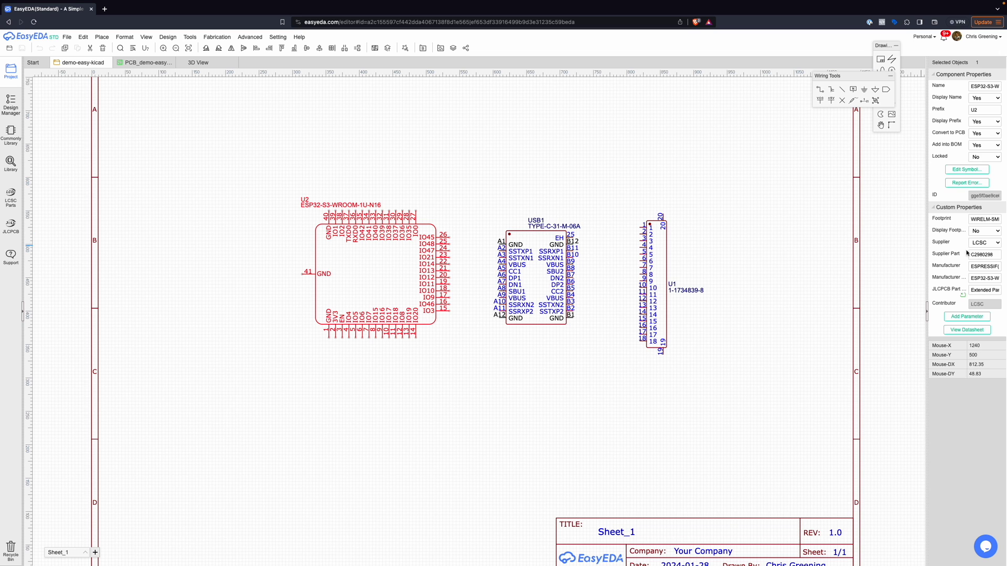
pyautogui.click(981, 254)
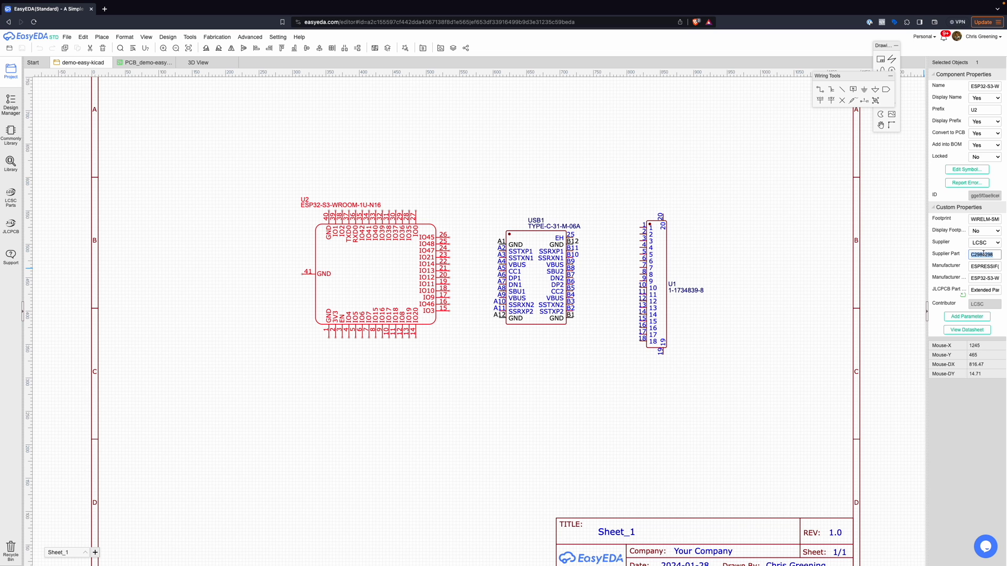
pyautogui.click(199, 8)
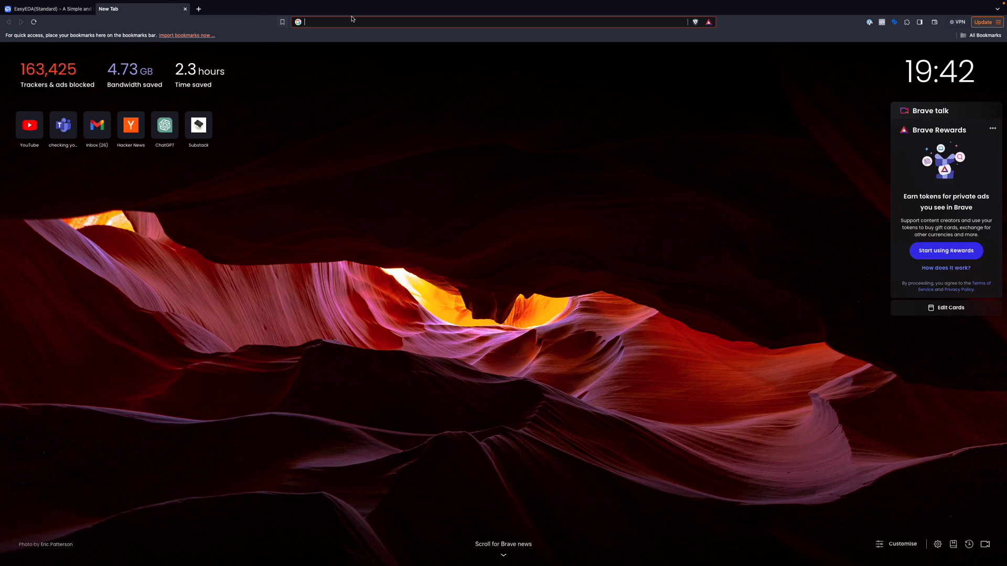
# Search lcsc.com for ESP32 and select the Ai-Thinker ESP32-S page's LCSC part number.
pyautogui.write('lcsc.com')
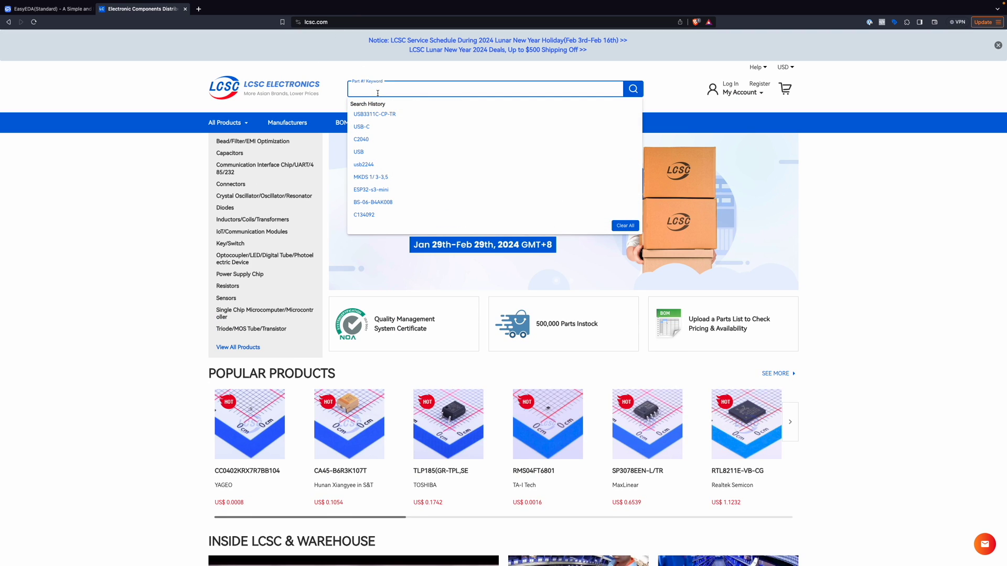
pyautogui.write('ESP32')
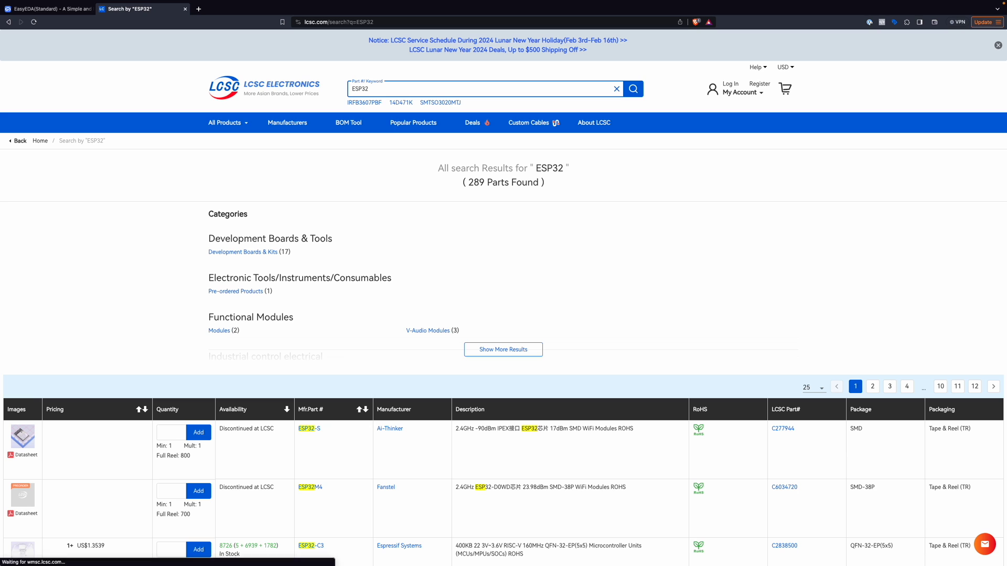
pyautogui.moveTo(308, 429)
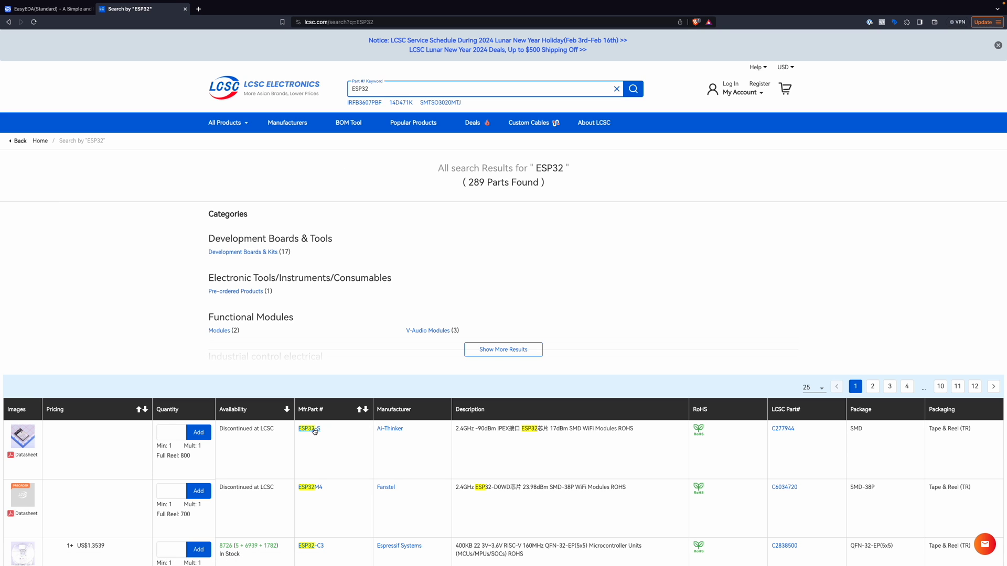
pyautogui.click(309, 429)
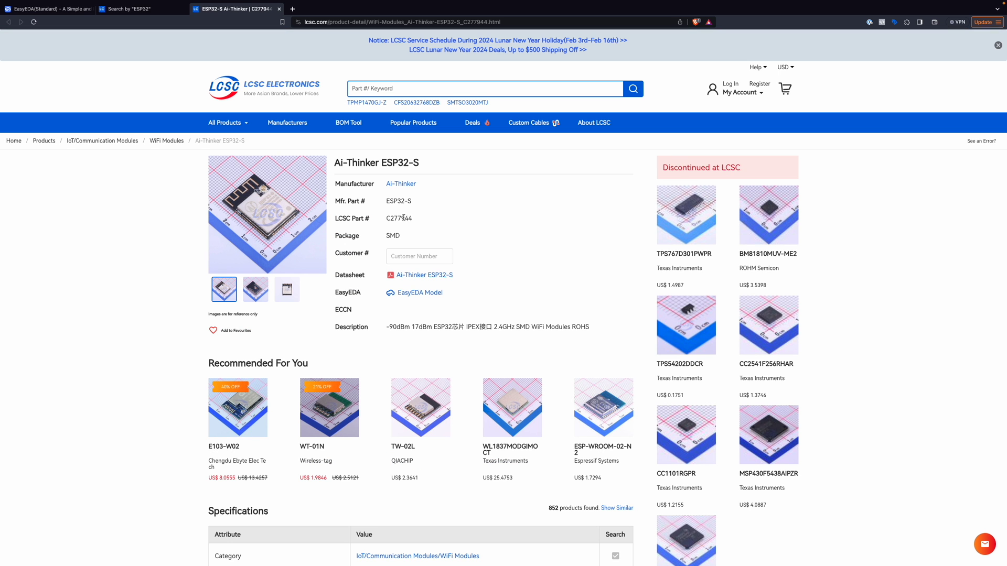
pyautogui.doubleClick(399, 218)
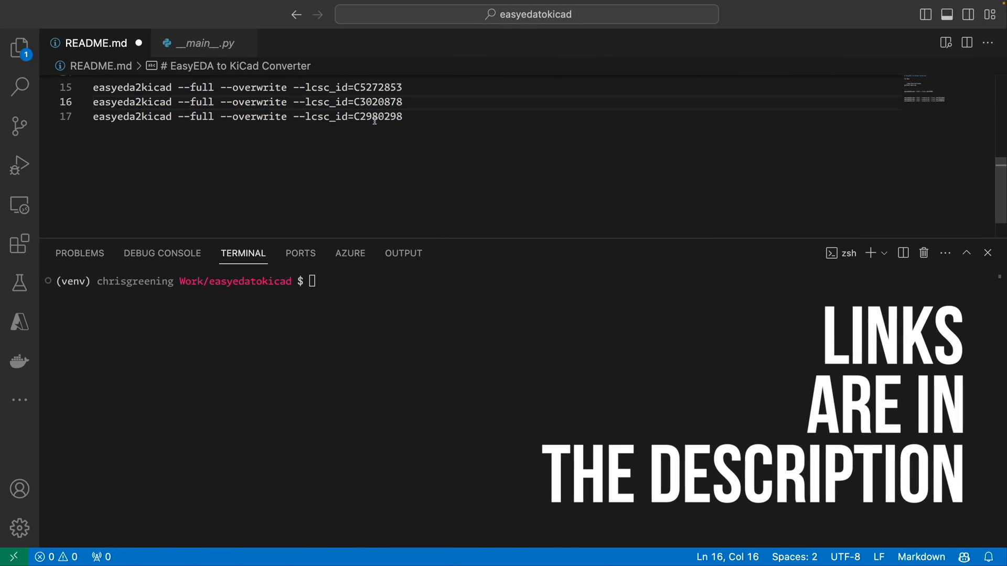
# Run the three easyeda2kicad commands from README.md in the terminal to generate symbols, footprints and 3D models.
pyautogui.doubleClick(376, 87)
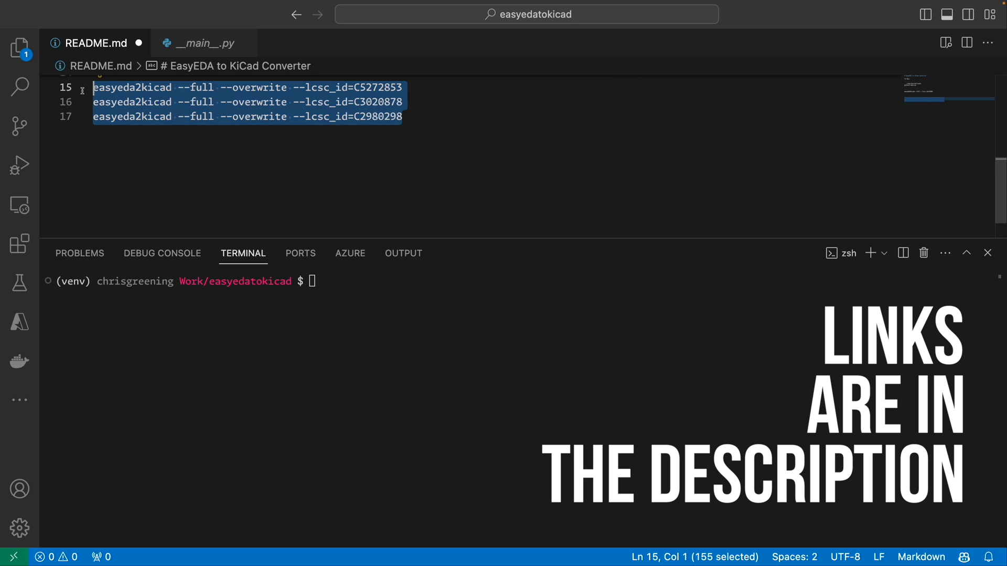
pyautogui.press('Enter')
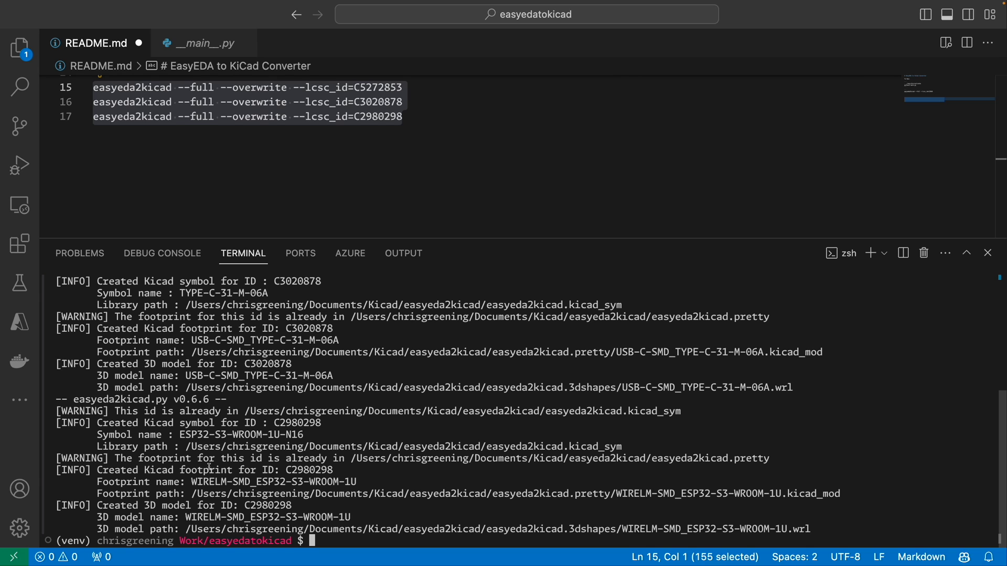
pyautogui.moveTo(257, 493)
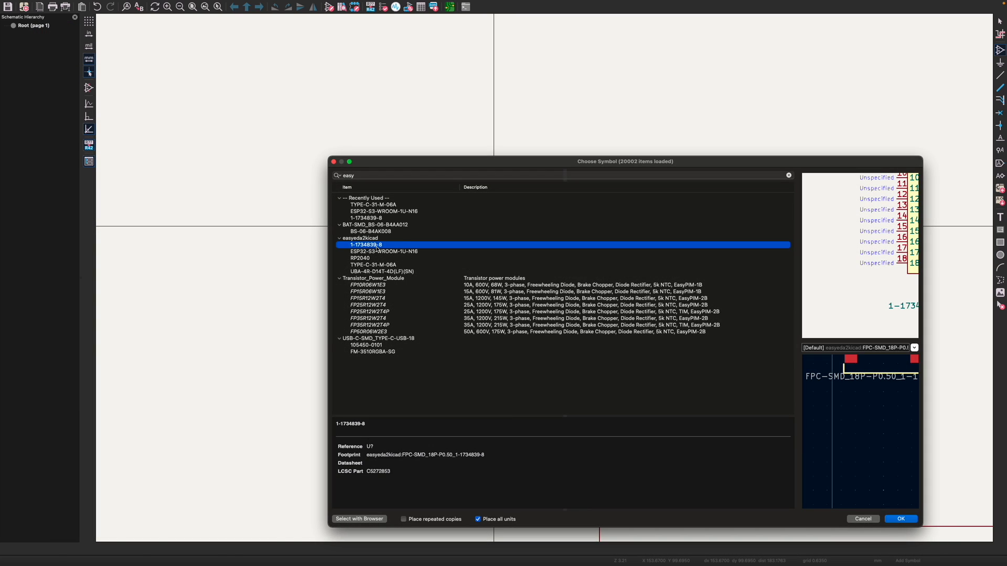
# Place the 1-1734839-8 FPC connector, ESP32-S3-WROOM-1U-N16 module and TYPE-C-31-M-06A USB connector symbols.
pyautogui.click(900, 520)
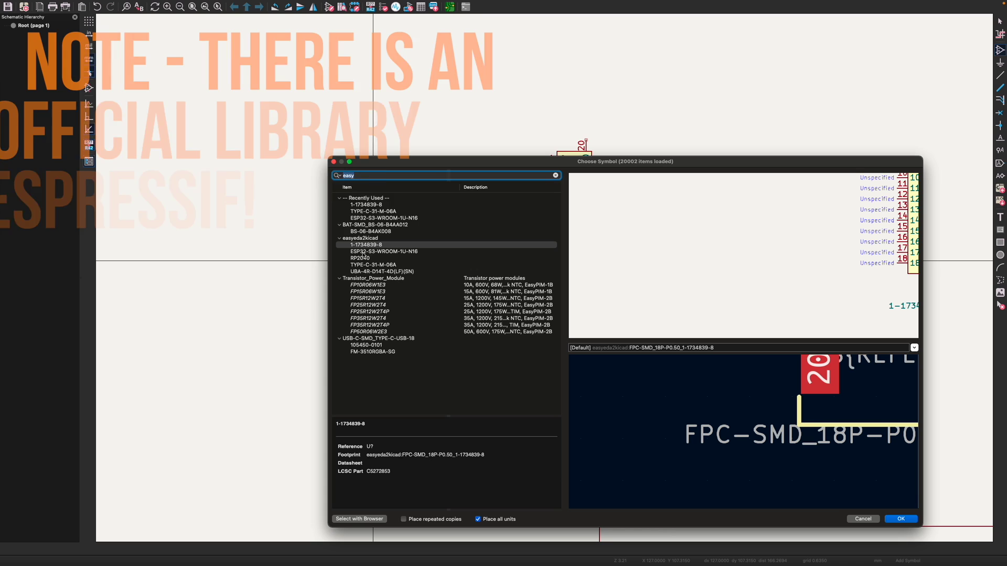
pyautogui.click(380, 251)
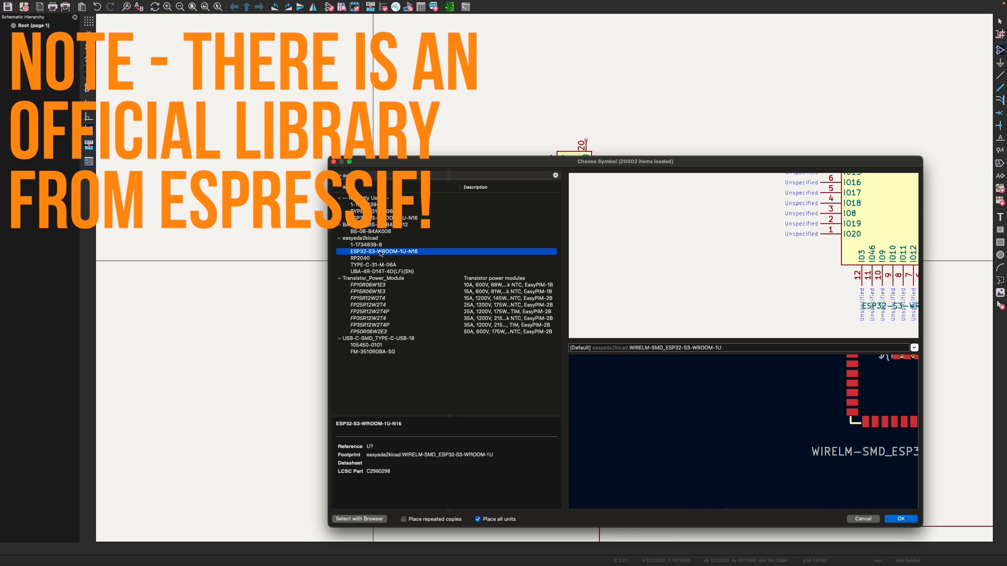
pyautogui.click(900, 518)
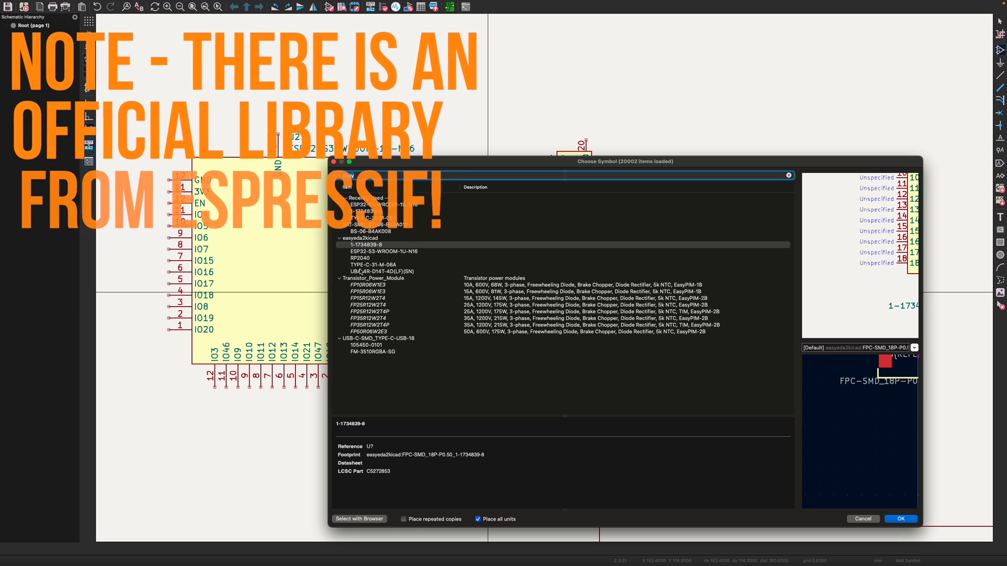
pyautogui.click(374, 270)
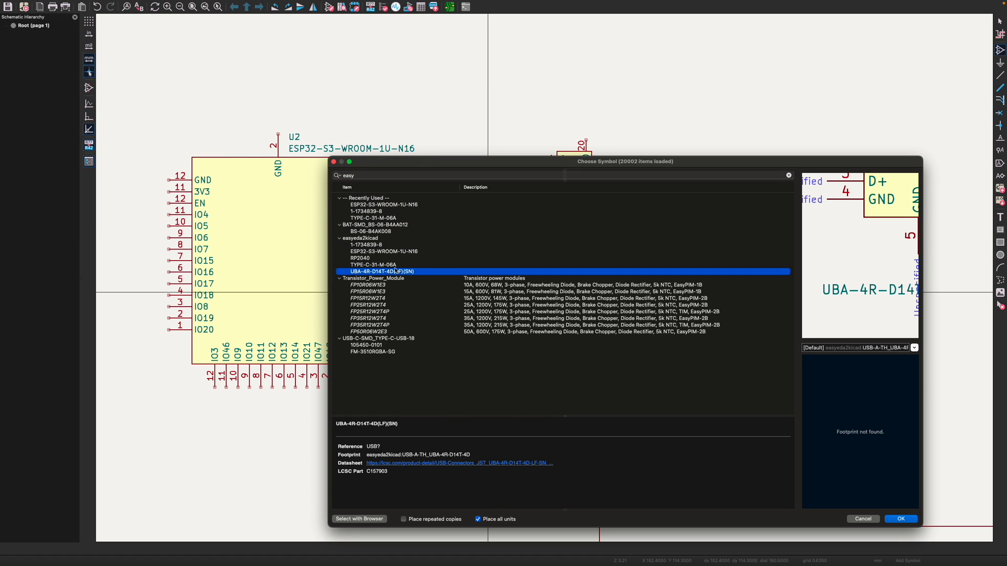
pyautogui.click(372, 264)
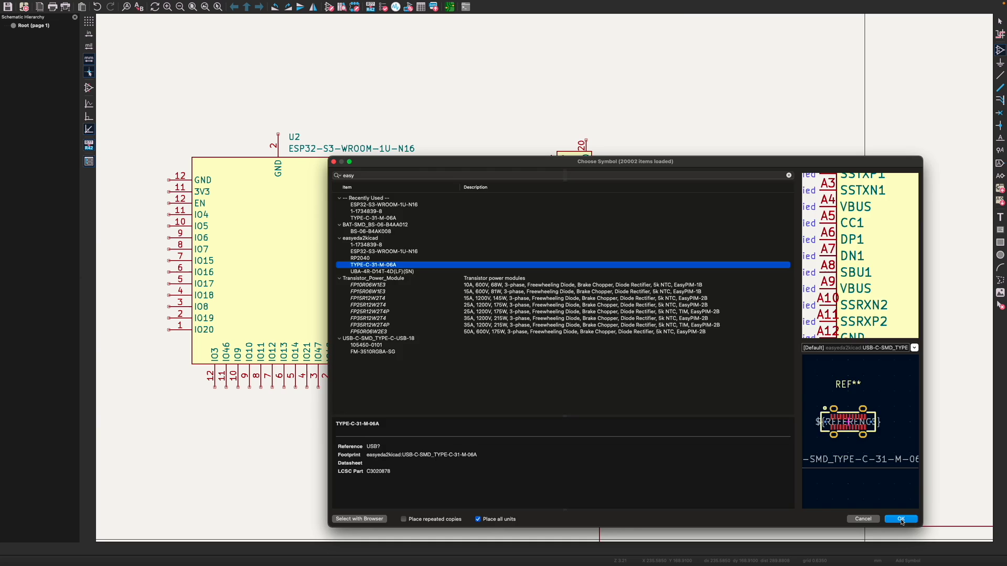
pyautogui.click(900, 519)
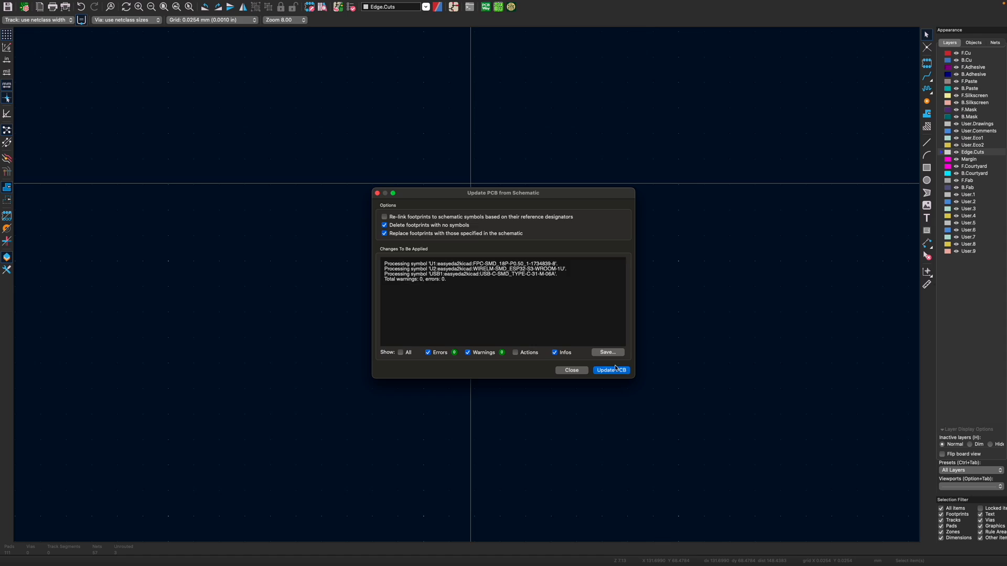
# Update the PCB from the schematic, outline the three footprints with a rectangle, and show the Properties Manager.
pyautogui.click(610, 370)
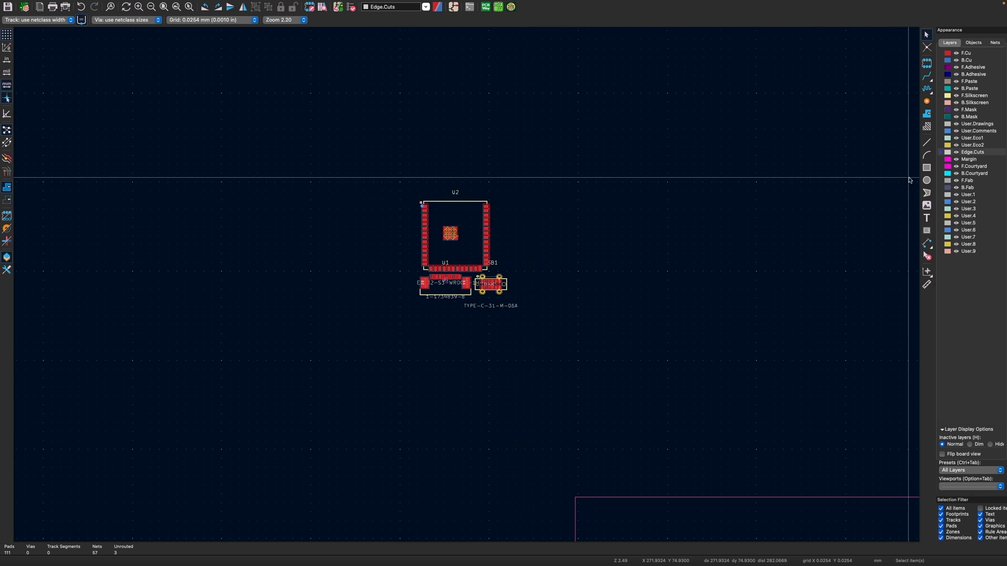
pyautogui.click(926, 167)
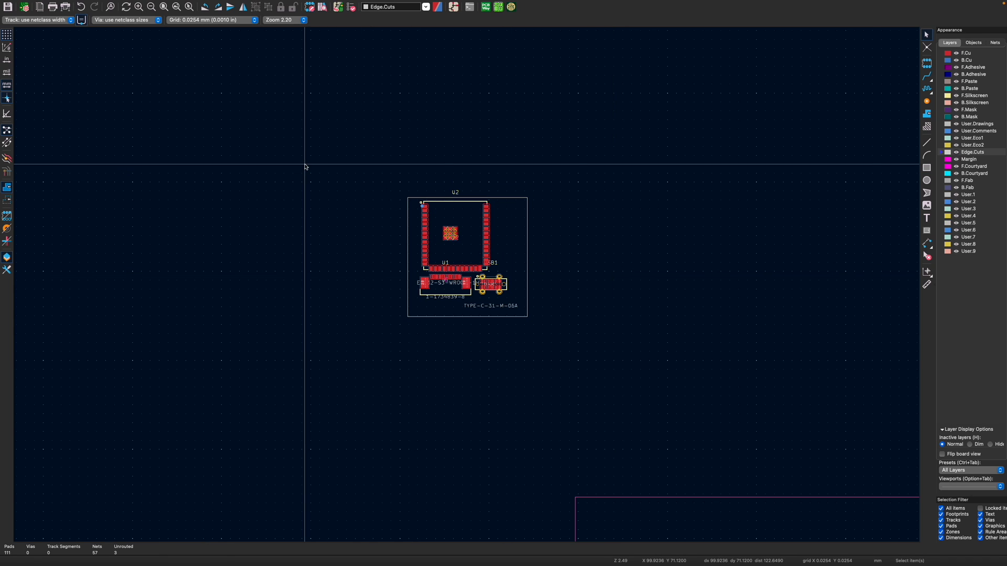
pyautogui.click(84, 4)
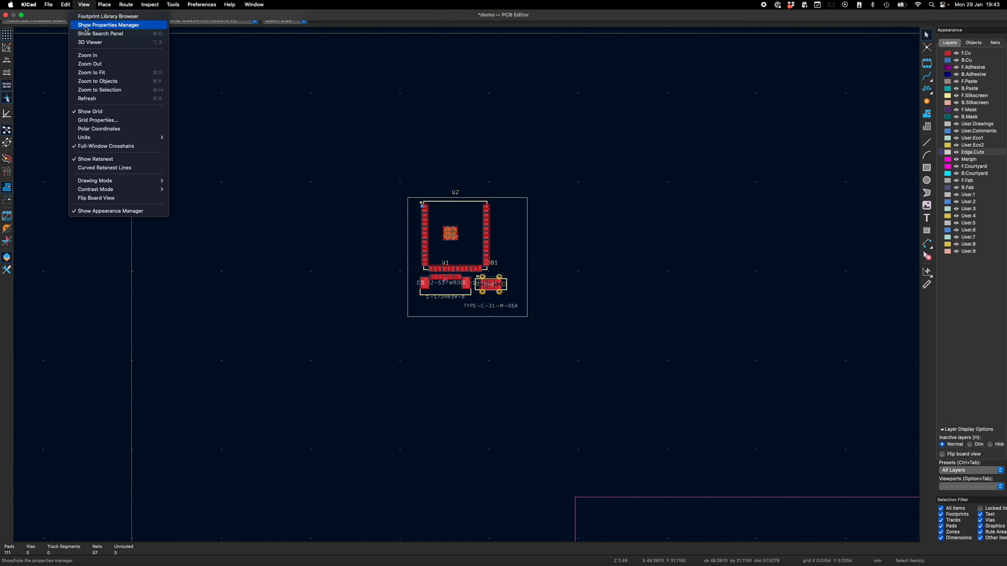
pyautogui.click(90, 42)
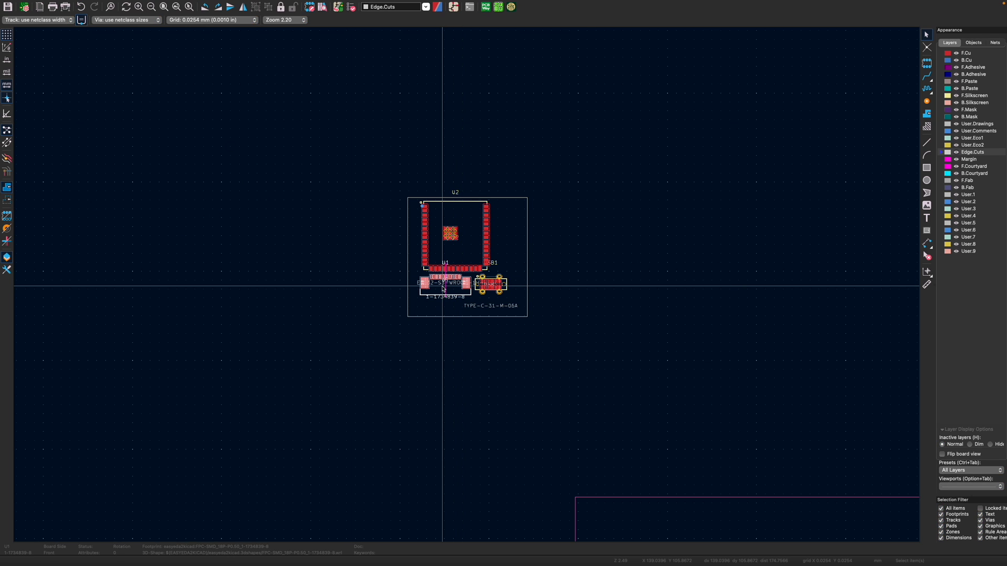
# Set the FPC connector's 3D model to Offset Z 1 mm, Offset Y -3.89 mm and Rotation Z 0°.
pyautogui.doubleClick(442, 289)
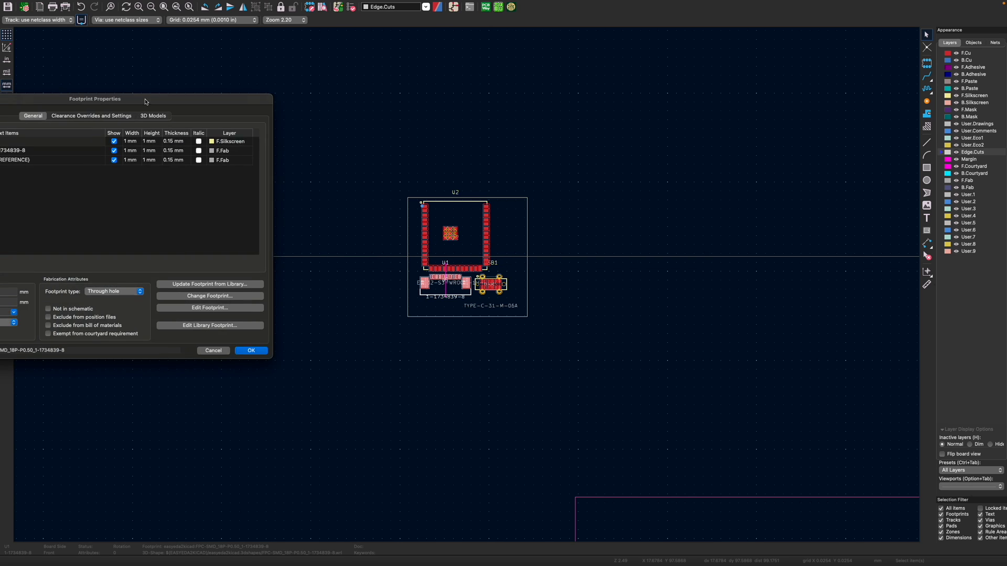
pyautogui.click(153, 116)
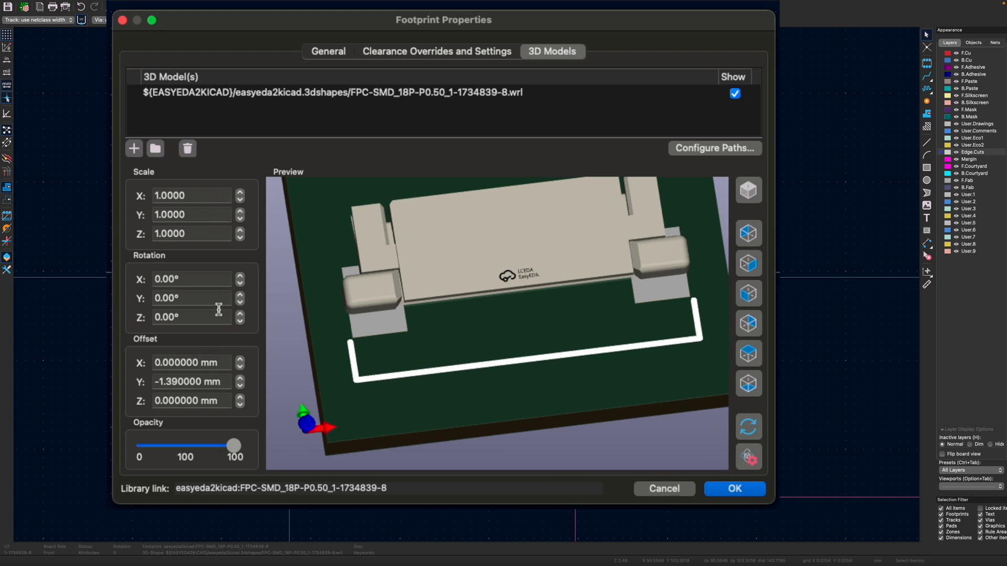
pyautogui.click(239, 313)
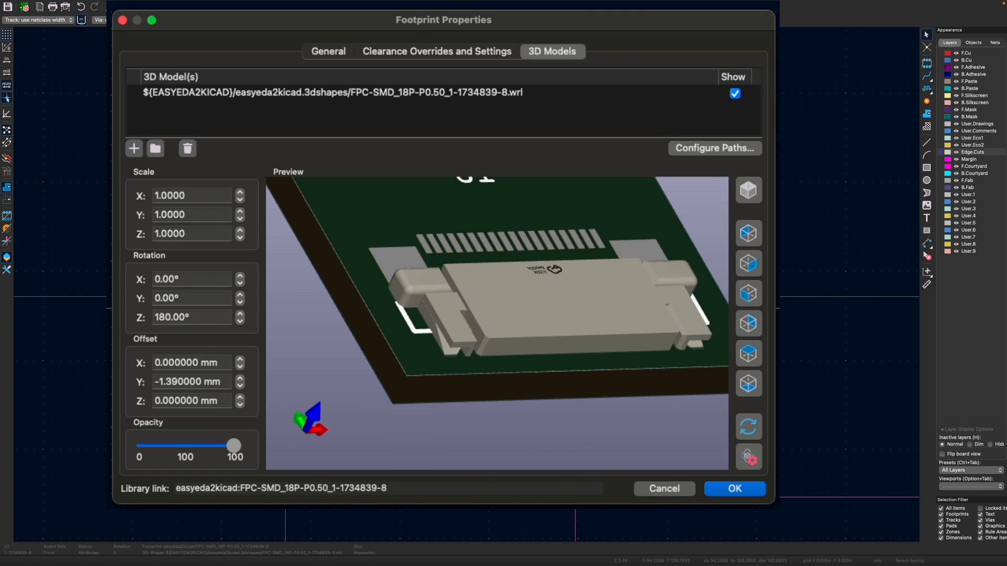
pyautogui.click(242, 398)
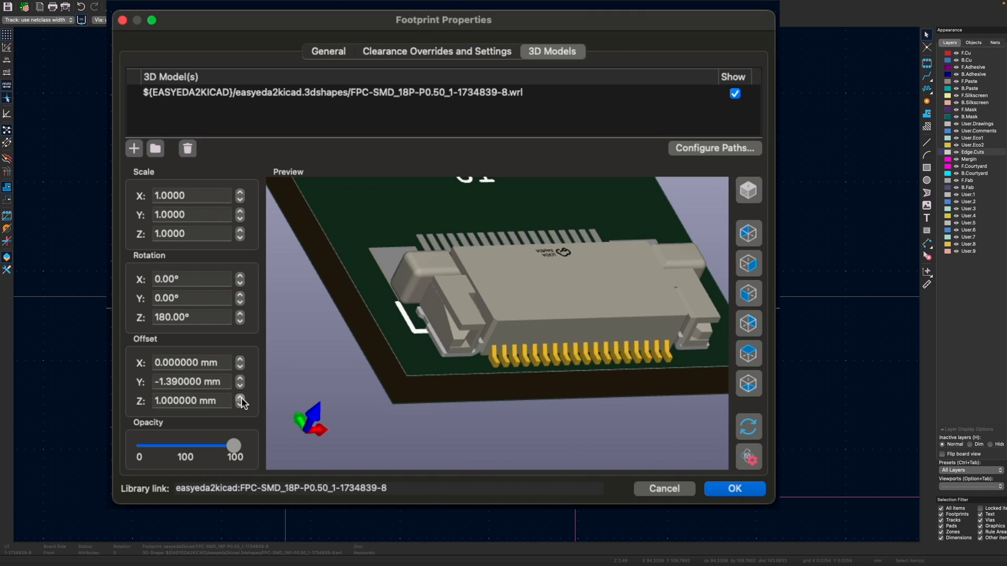
pyautogui.click(241, 320)
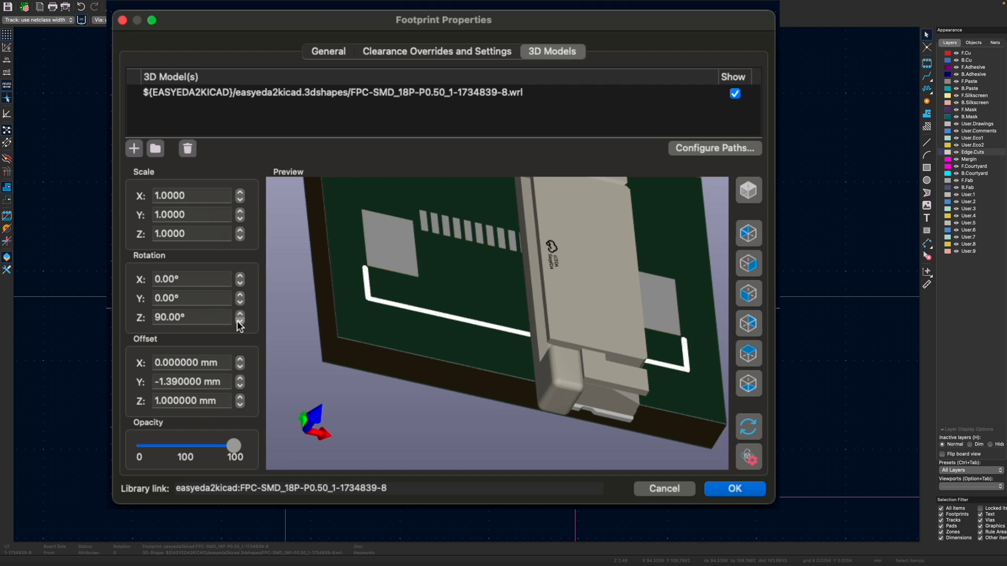
pyautogui.click(239, 320)
pyautogui.write('-3.890000')
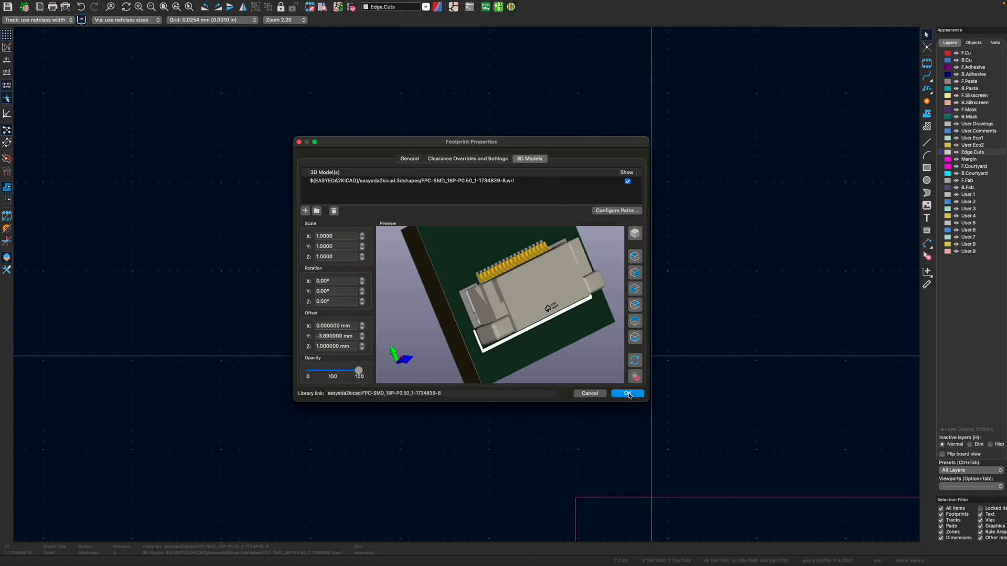
pyautogui.click(627, 394)
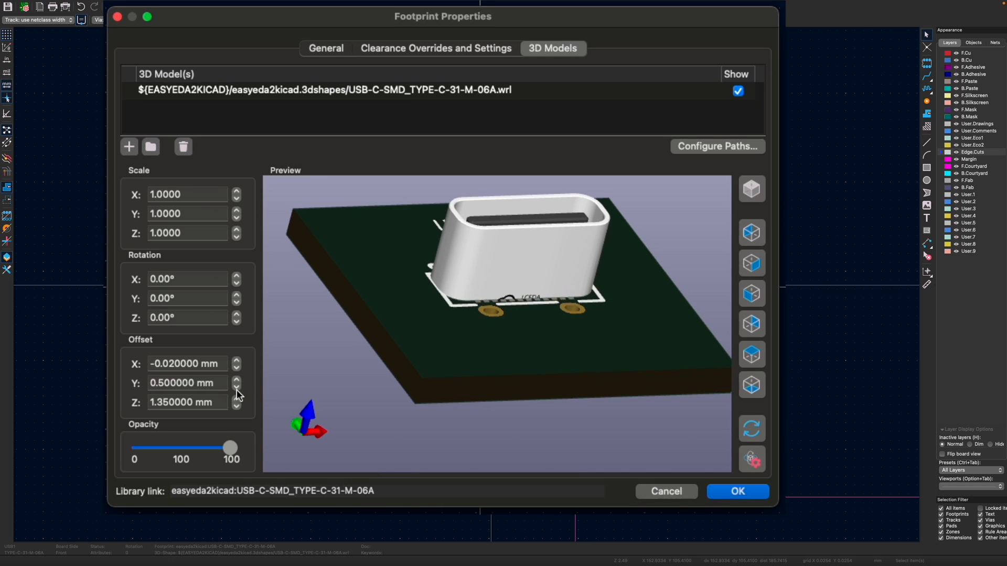
# Set the USB-C connector's 3D model to Offset Y 0 mm and Offset Z 3.35 mm.
pyautogui.click(236, 387)
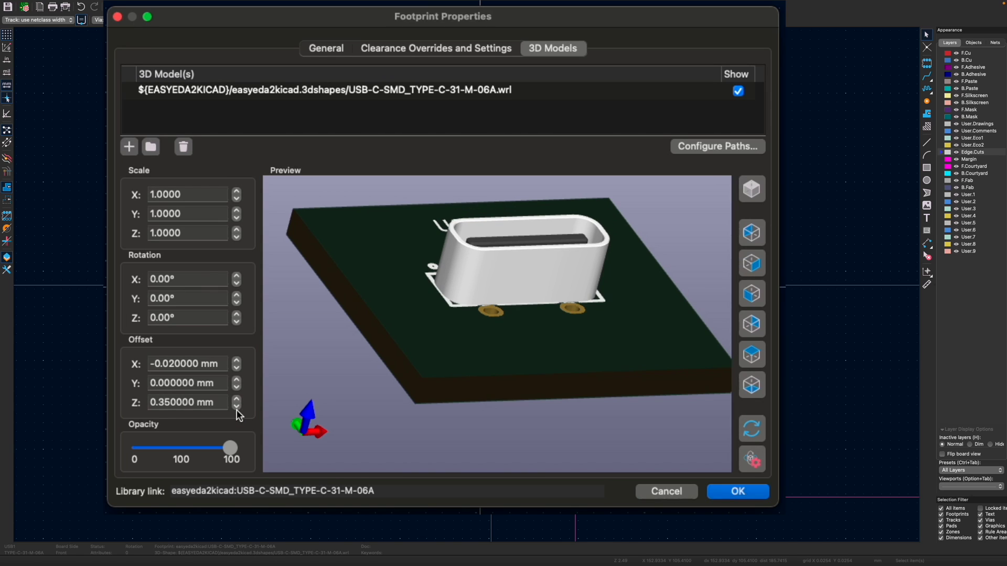
pyautogui.click(236, 399)
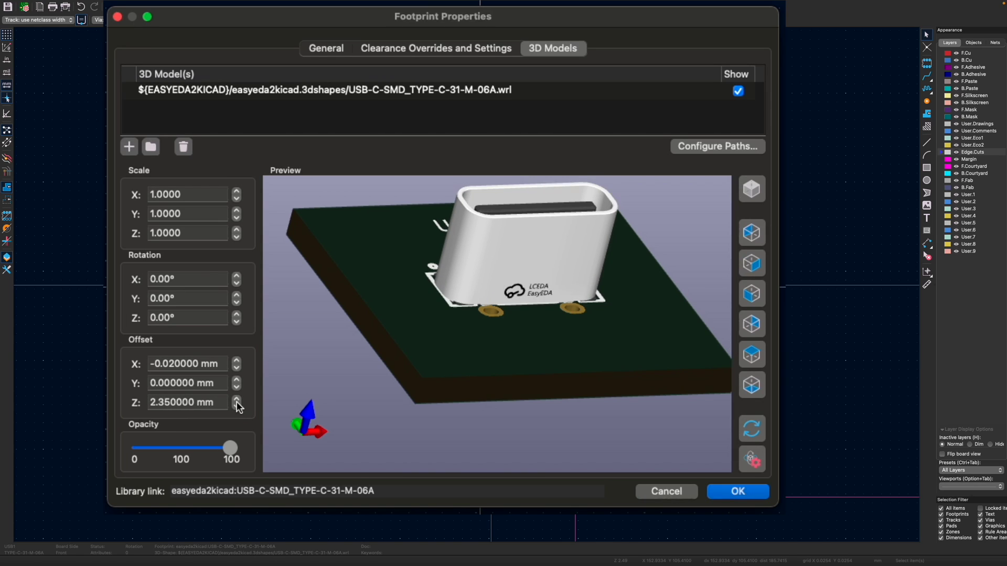
pyautogui.click(236, 398)
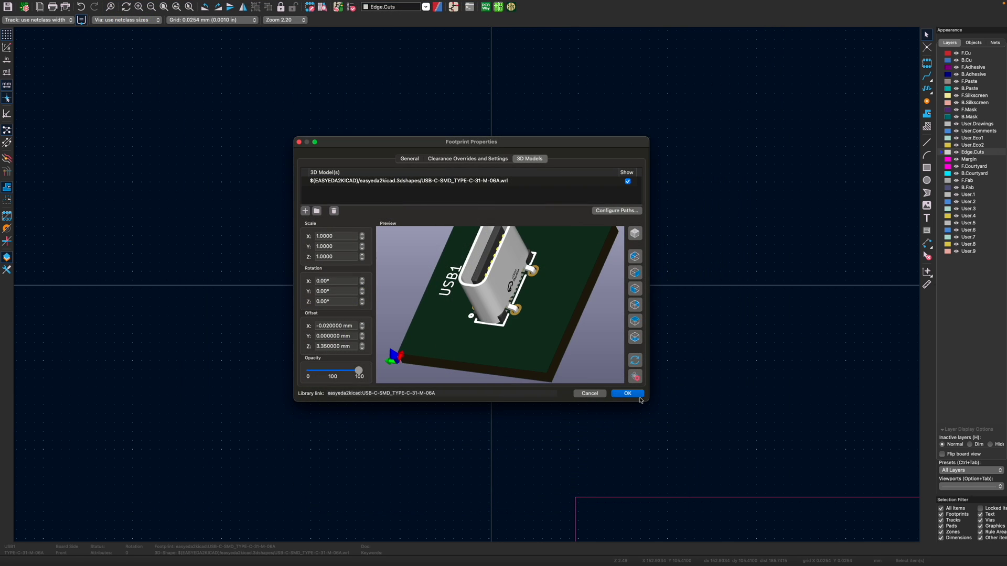
pyautogui.click(627, 393)
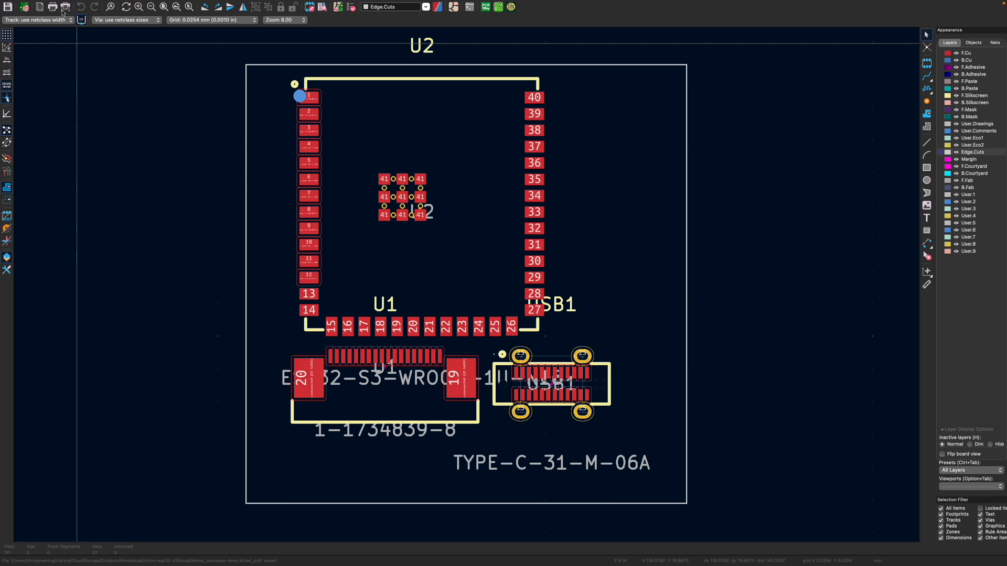
# Start the board export from the File menu, choosing VRML as the 3D format.
pyautogui.click(49, 4)
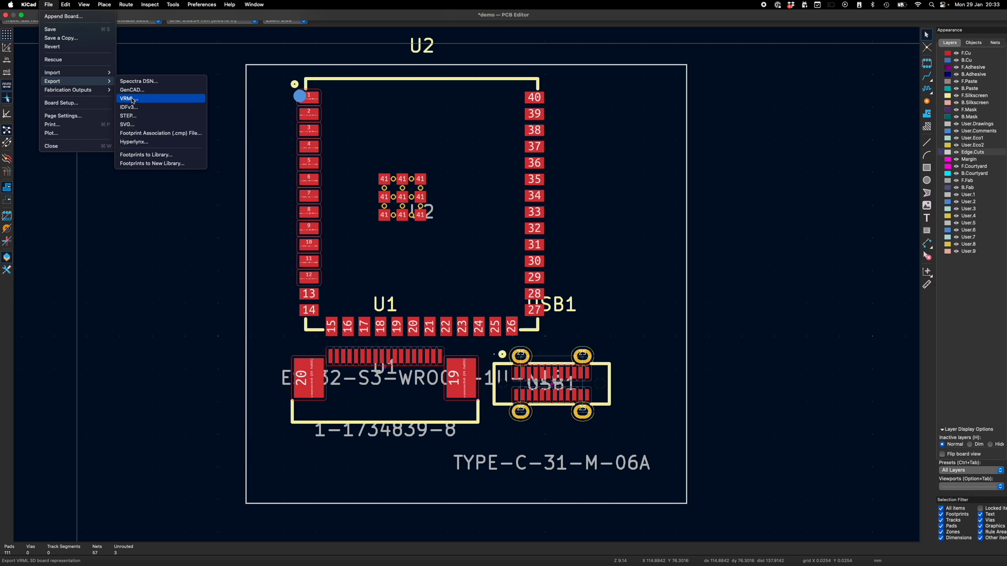
pyautogui.moveTo(211, 312)
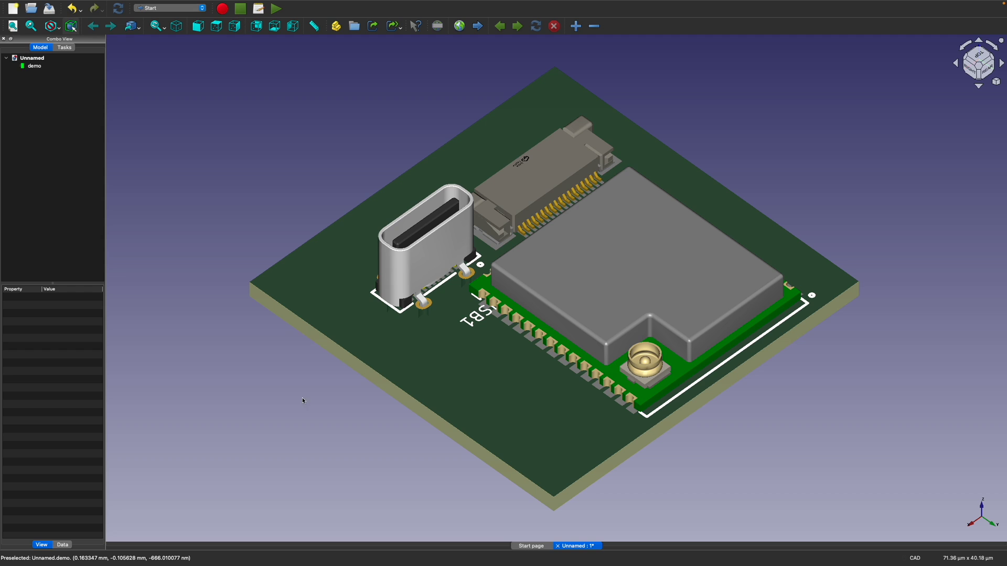
pyautogui.moveTo(313, 427)
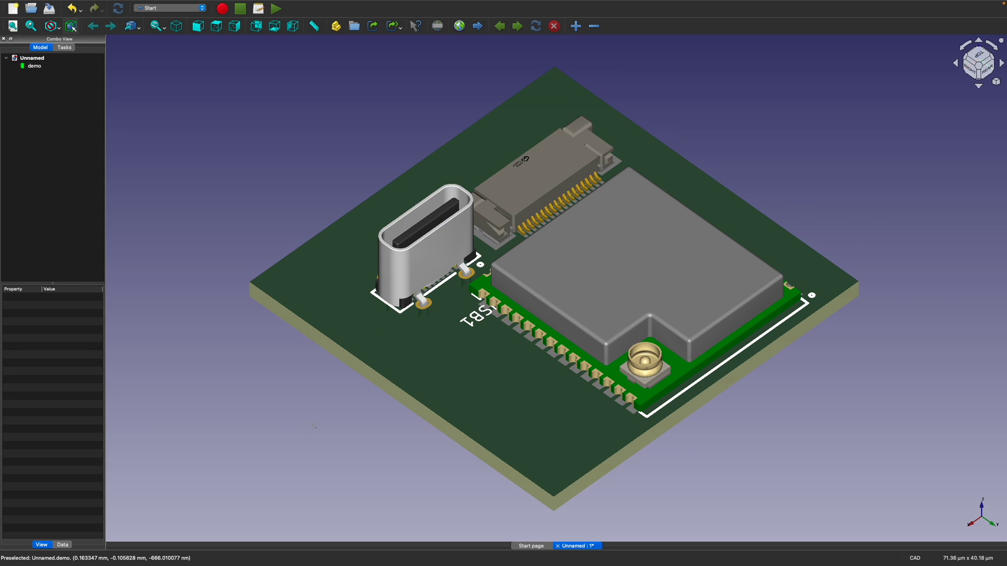
pyautogui.moveTo(893, 225)
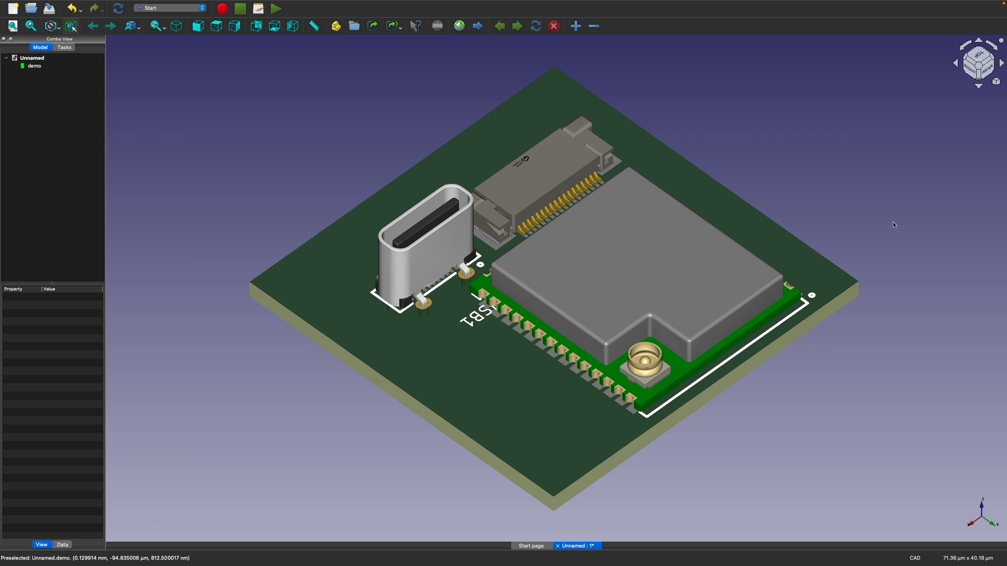
pyautogui.moveTo(733, 186)
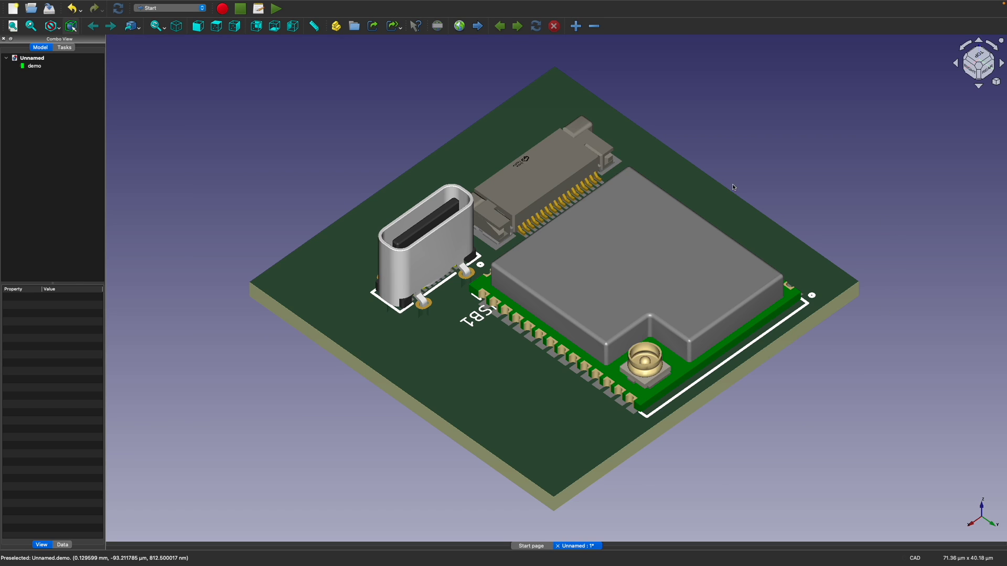
pyautogui.moveTo(234, 131)
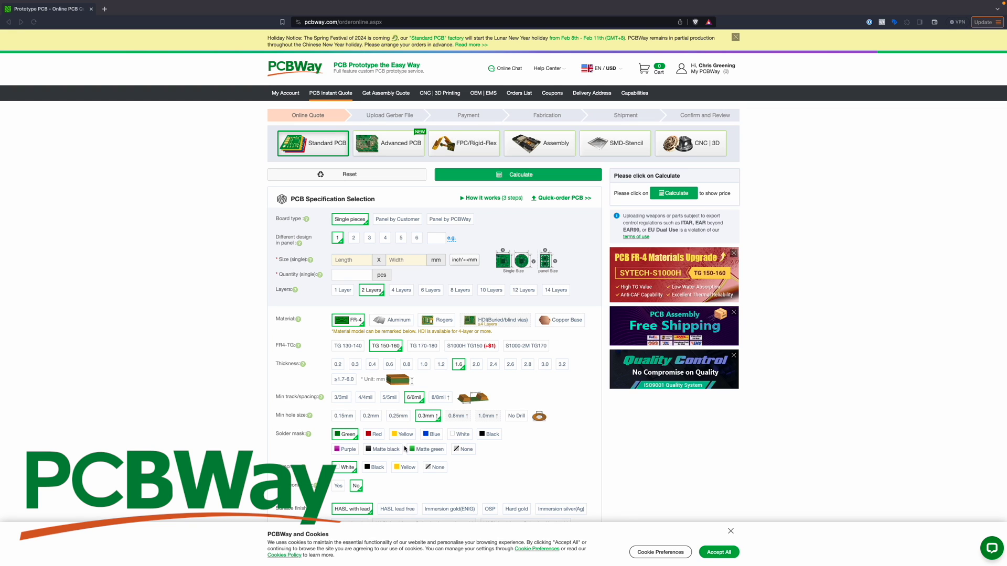
pyautogui.moveTo(314, 208)
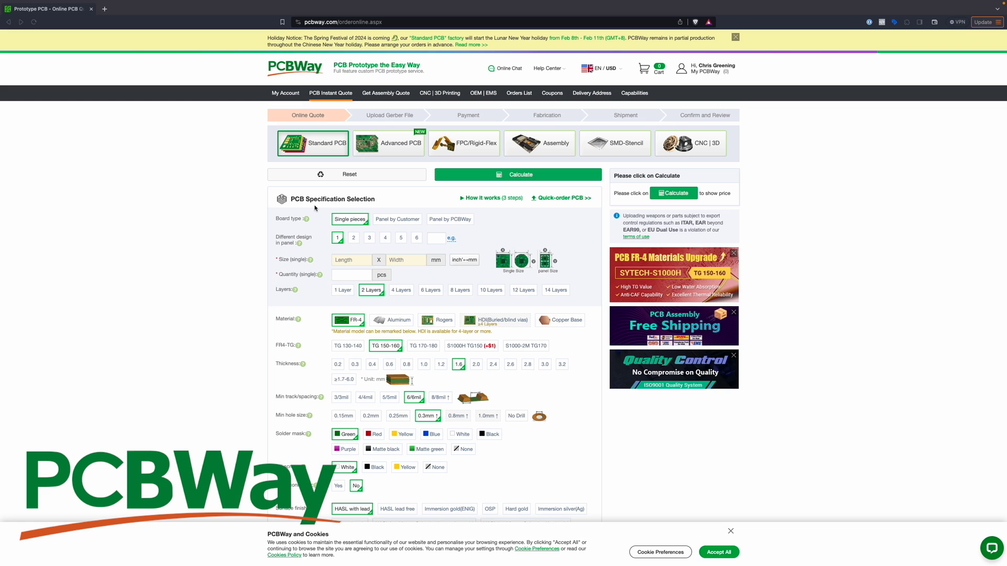
pyautogui.moveTo(439, 97)
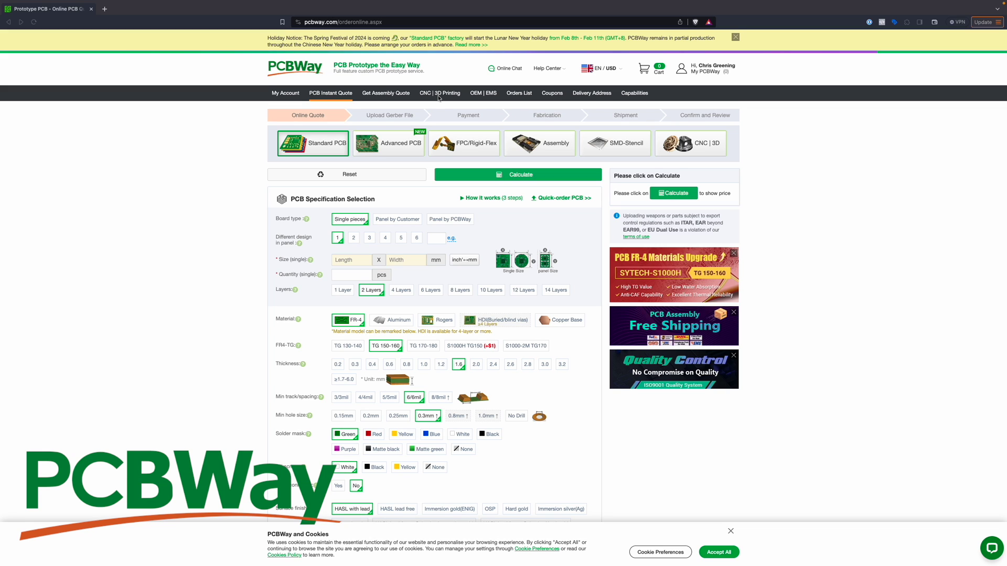
# Go to PCBWay's CNC | 3D Printing services page and reveal the My PCBWay account menu.
pyautogui.click(439, 93)
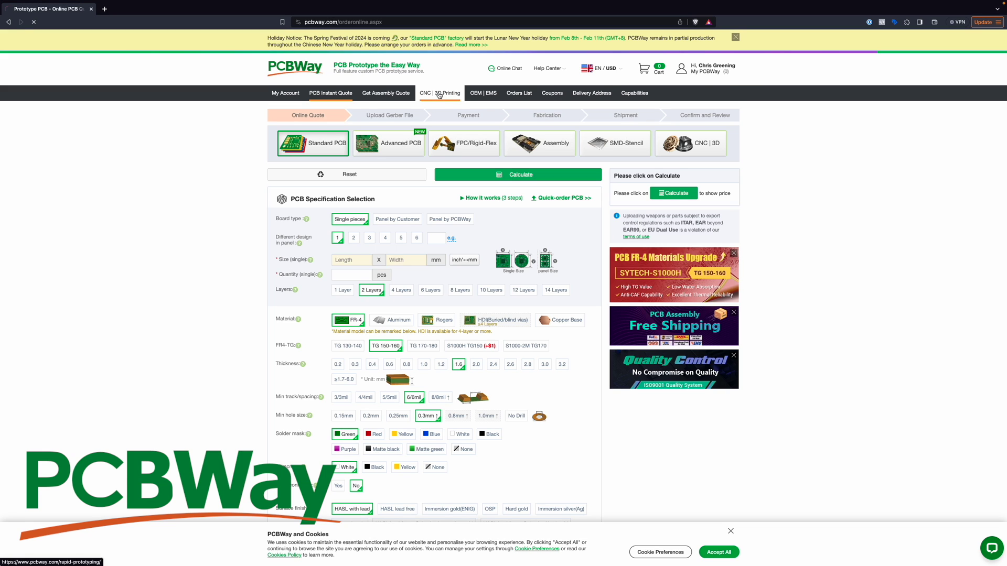
pyautogui.click(439, 92)
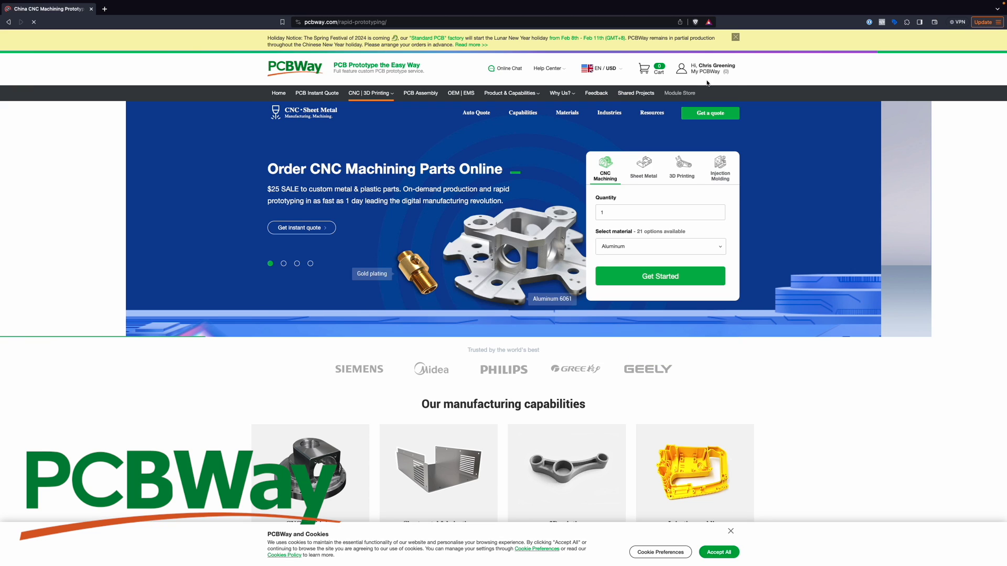
pyautogui.click(705, 69)
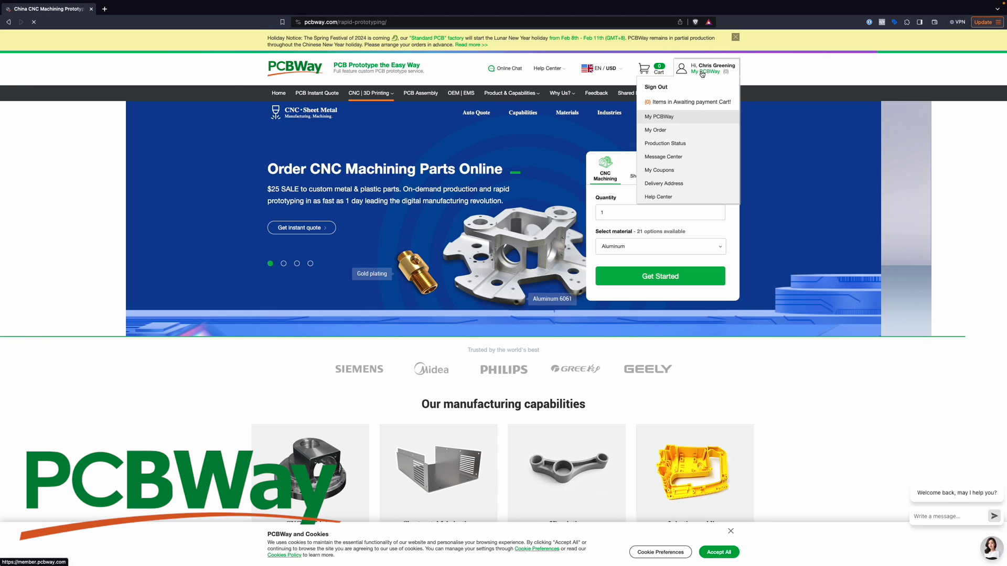
# Show the My PCBWay dashboard and scroll to the recent orders list.
pyautogui.click(660, 116)
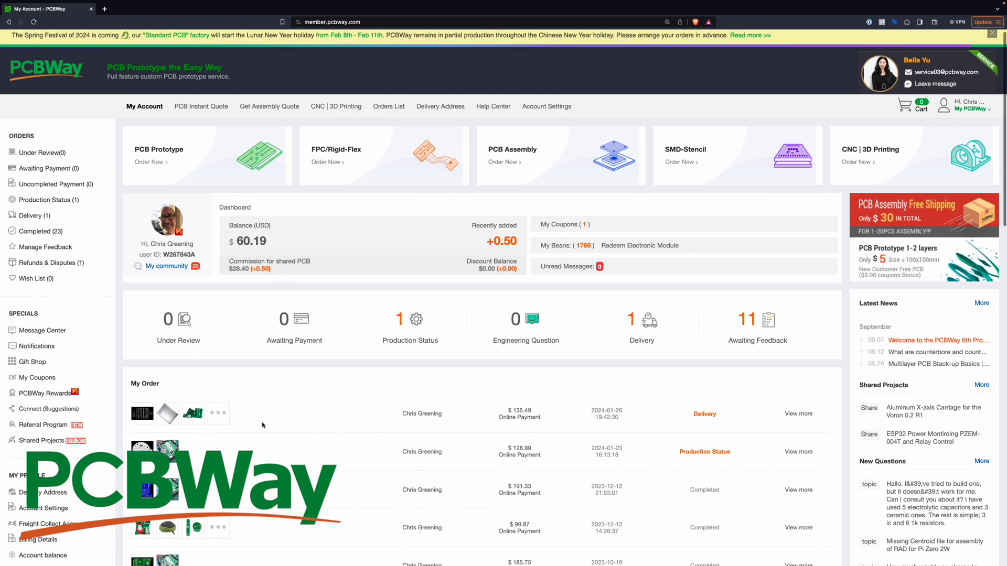
pyautogui.scroll(-3)
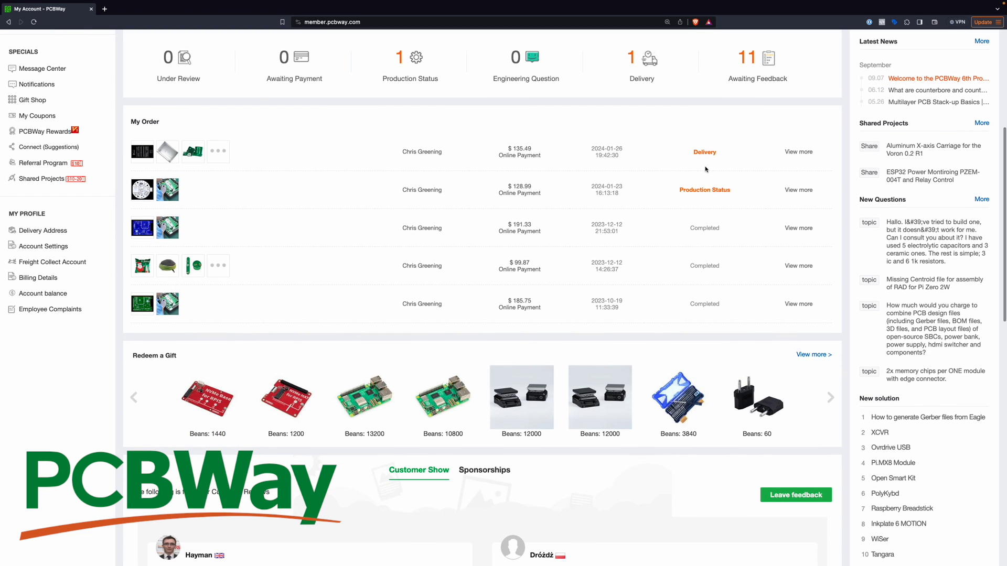
pyautogui.moveTo(668, 196)
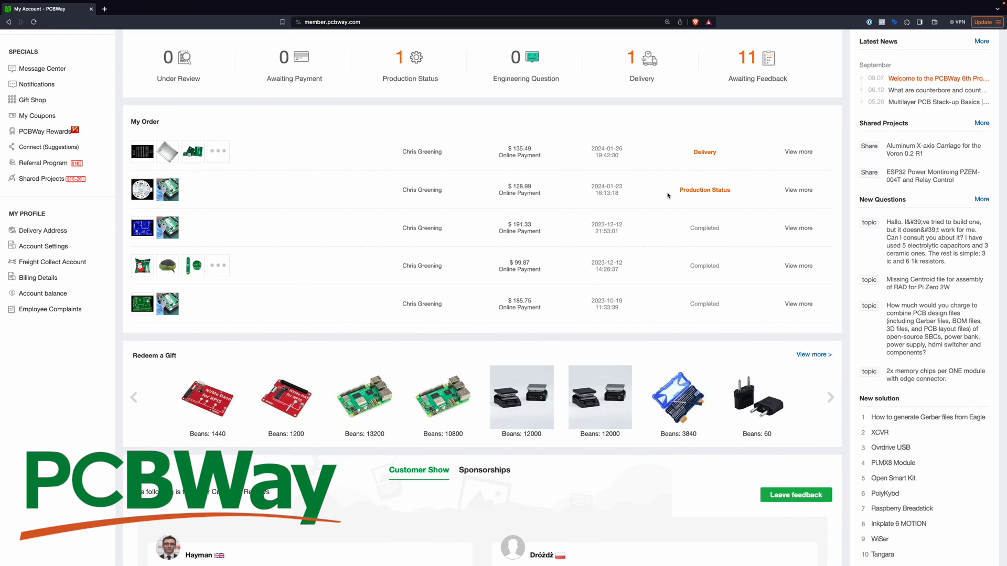
pyautogui.moveTo(704, 293)
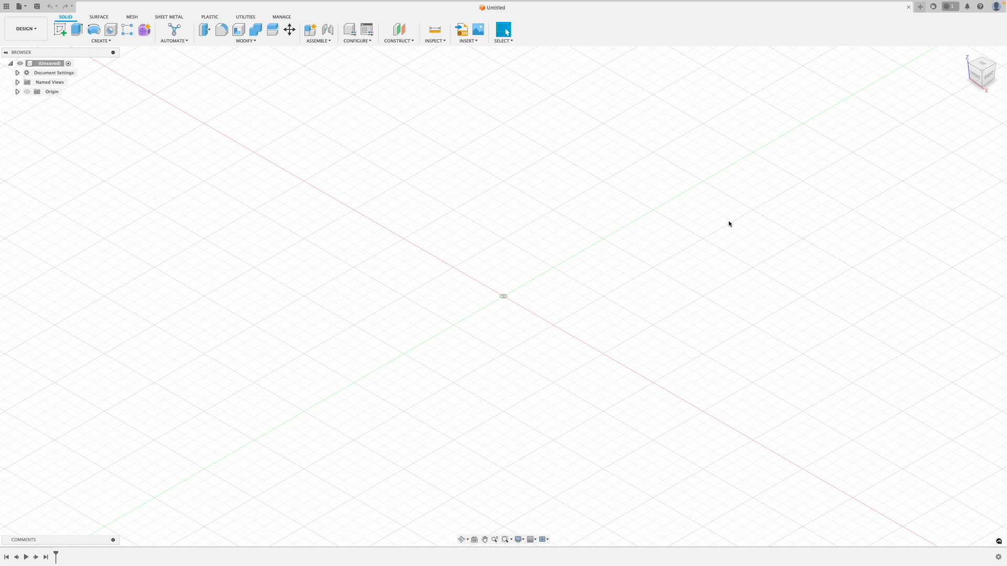
pyautogui.moveTo(612, 265)
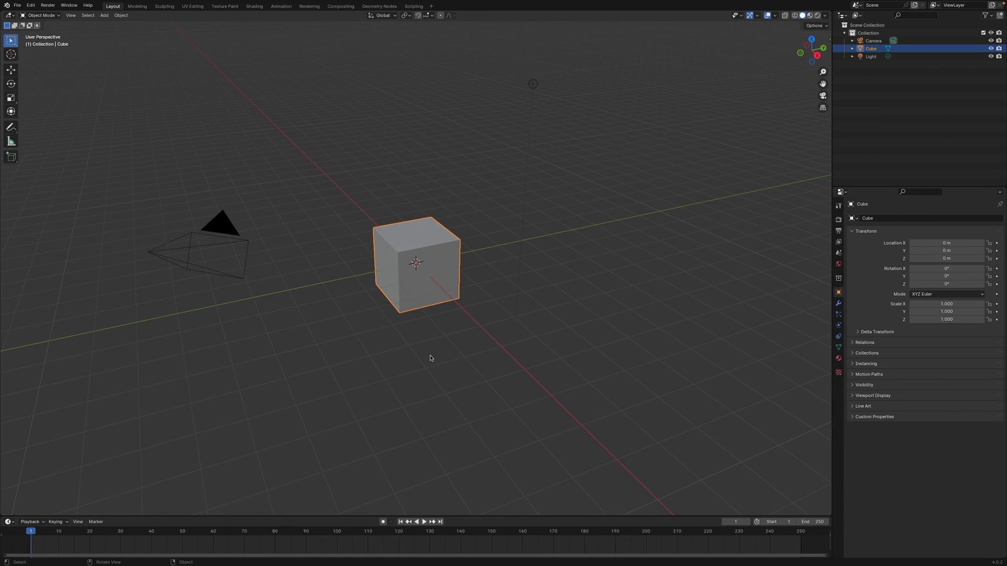
# Deselect, then delete every object in the default scene, leaving it empty.
pyautogui.click(430, 359)
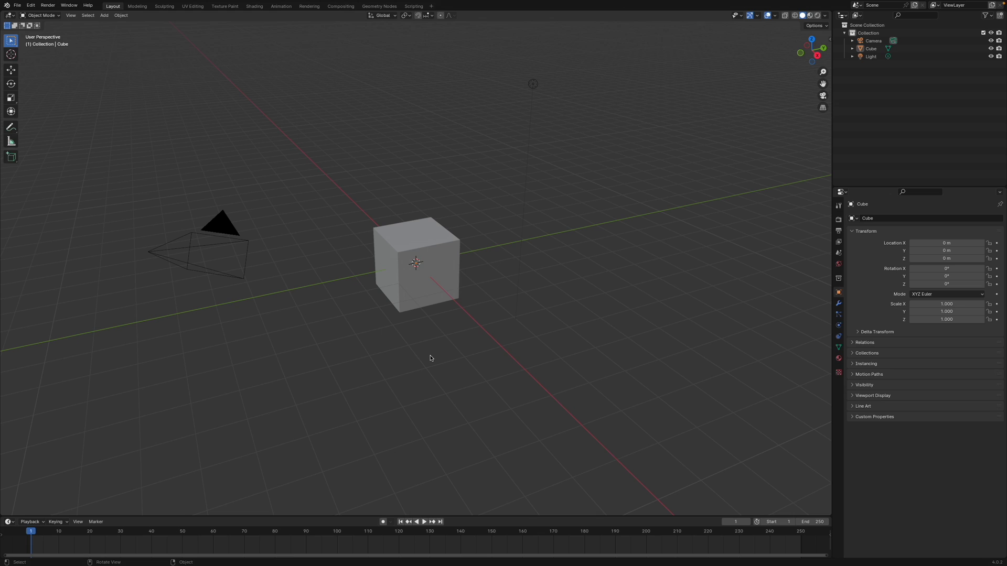
pyautogui.moveTo(416, 348)
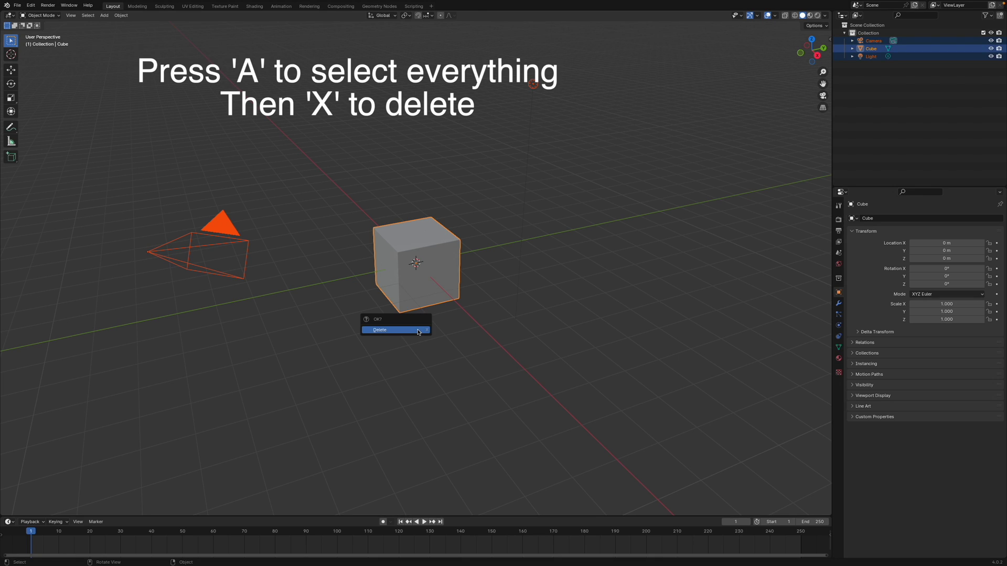
pyautogui.moveTo(413, 333)
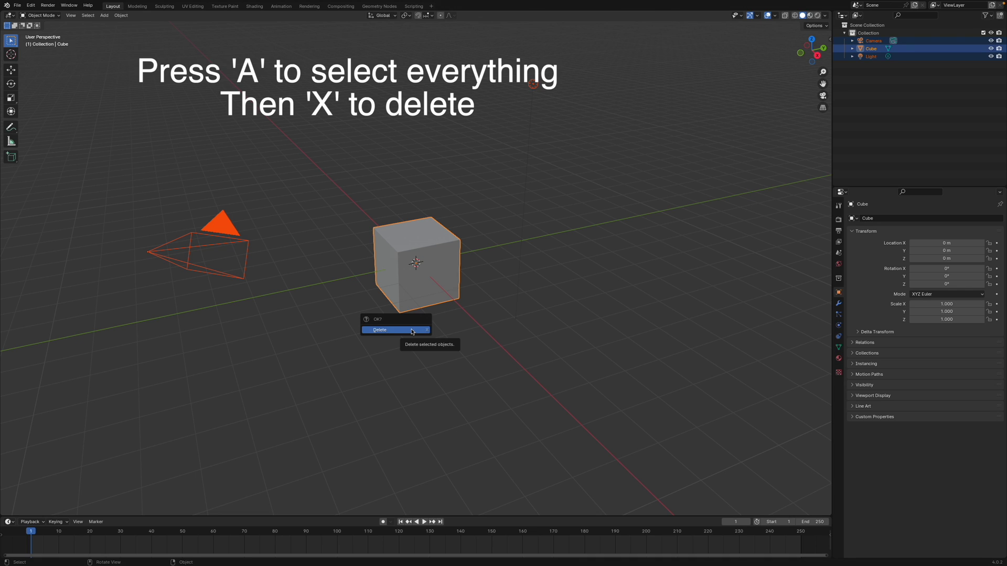
pyautogui.click(379, 329)
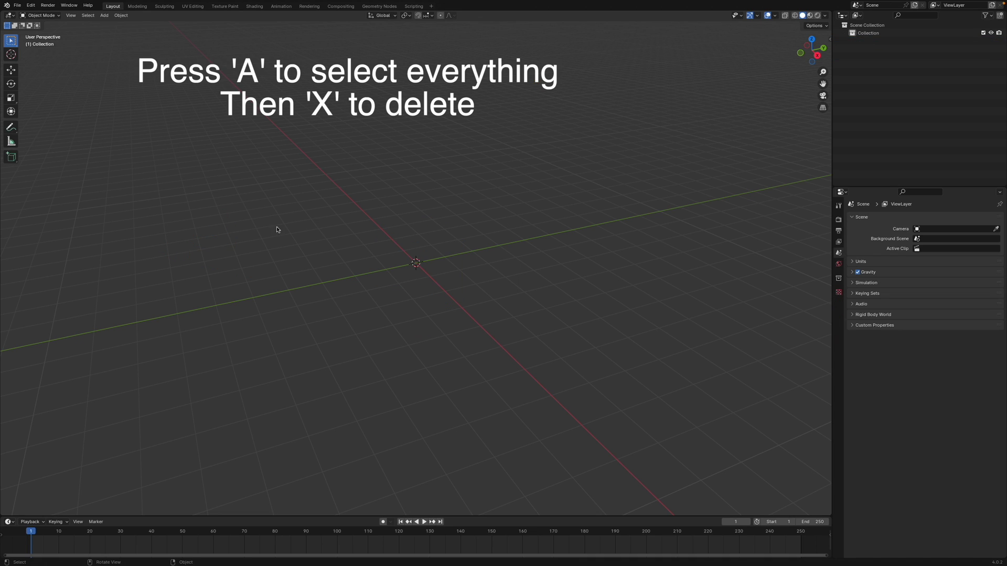
pyautogui.click(15, 6)
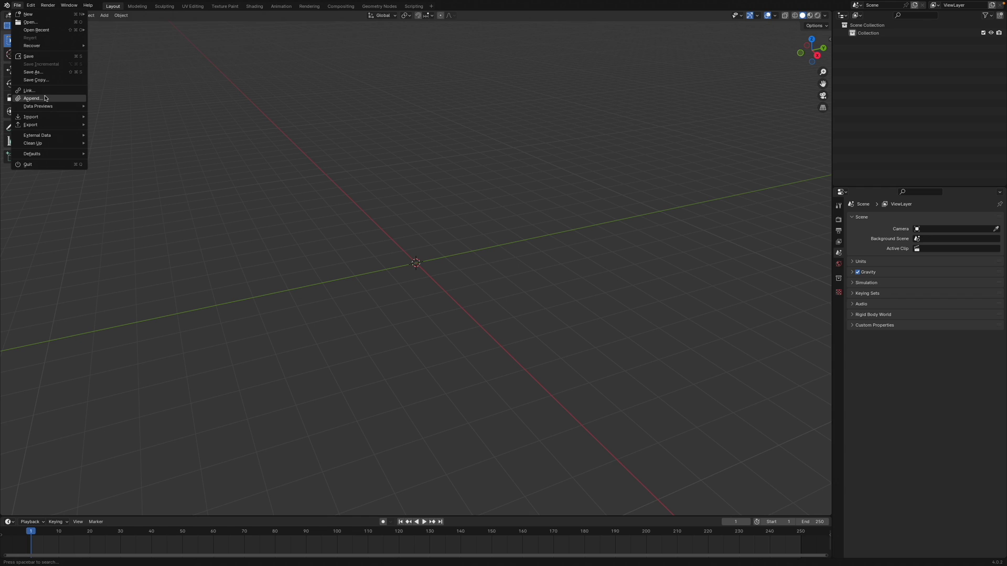
# Import demo.wrl from the demo folder via the X3D/VRML importer.
pyautogui.click(30, 117)
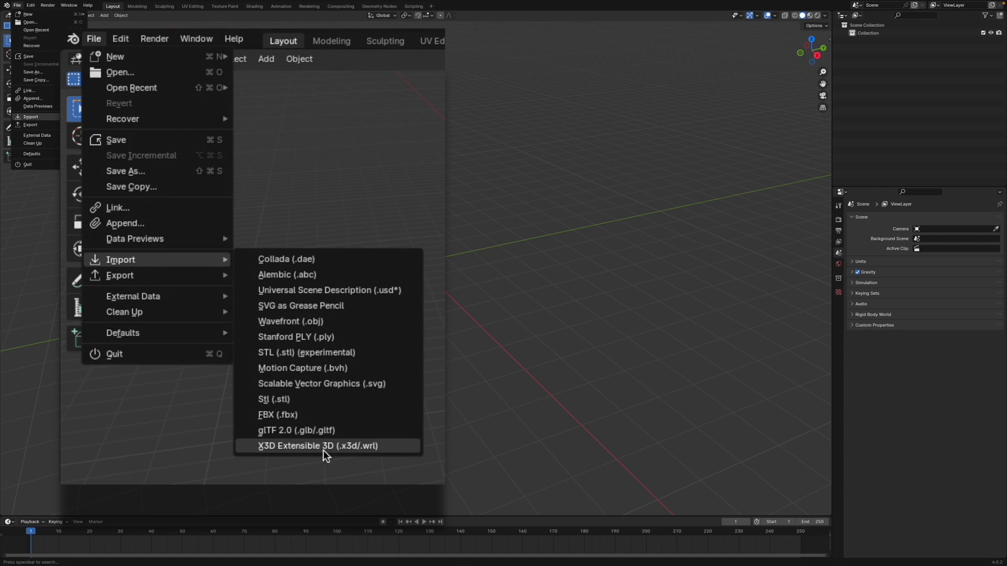
pyautogui.moveTo(310, 453)
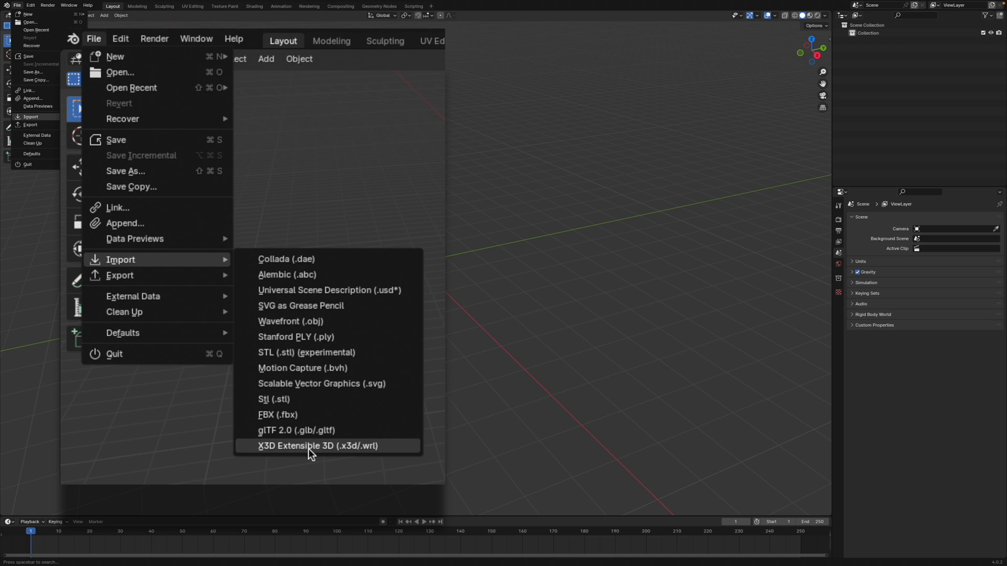
pyautogui.click(317, 446)
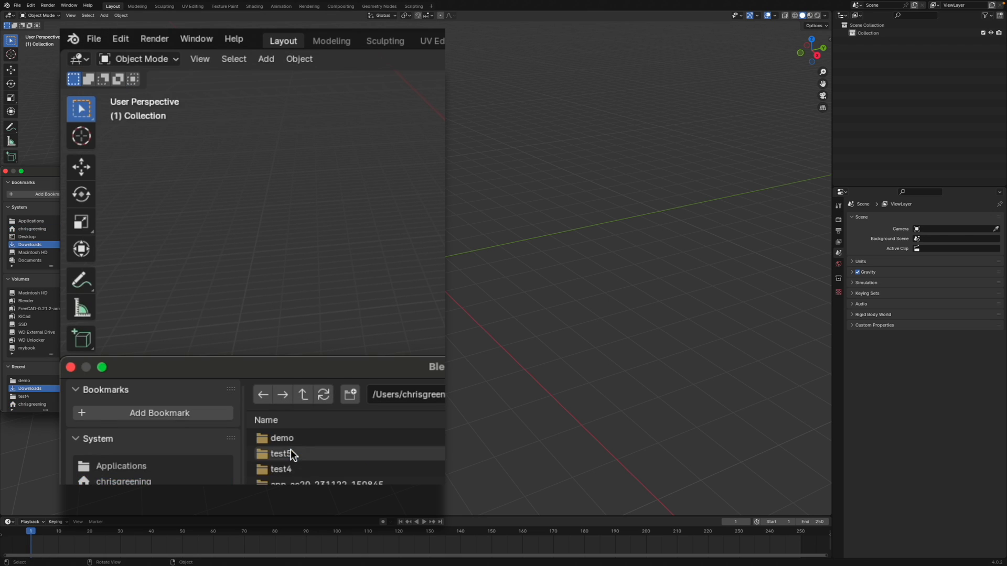
pyautogui.doubleClick(282, 439)
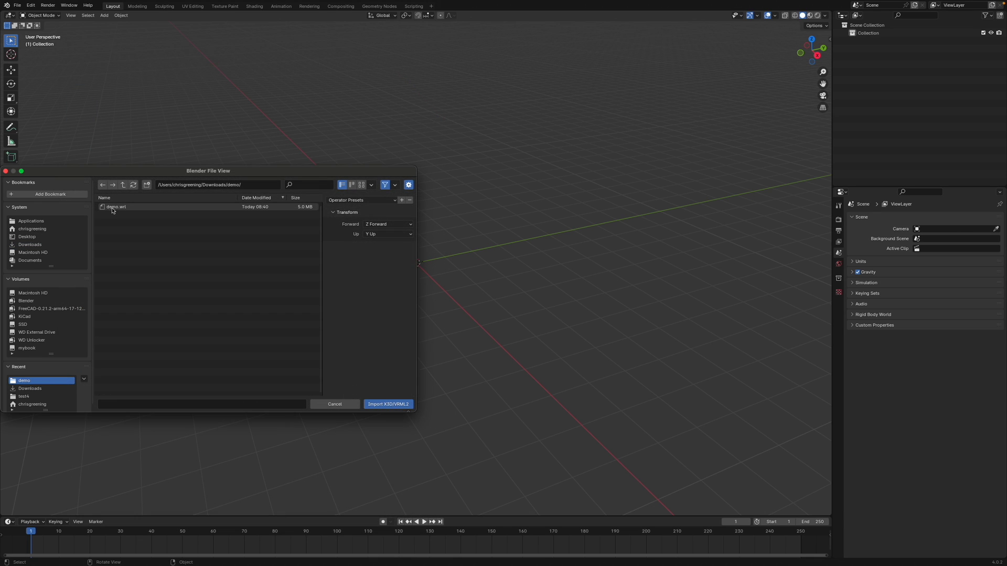
pyautogui.click(387, 404)
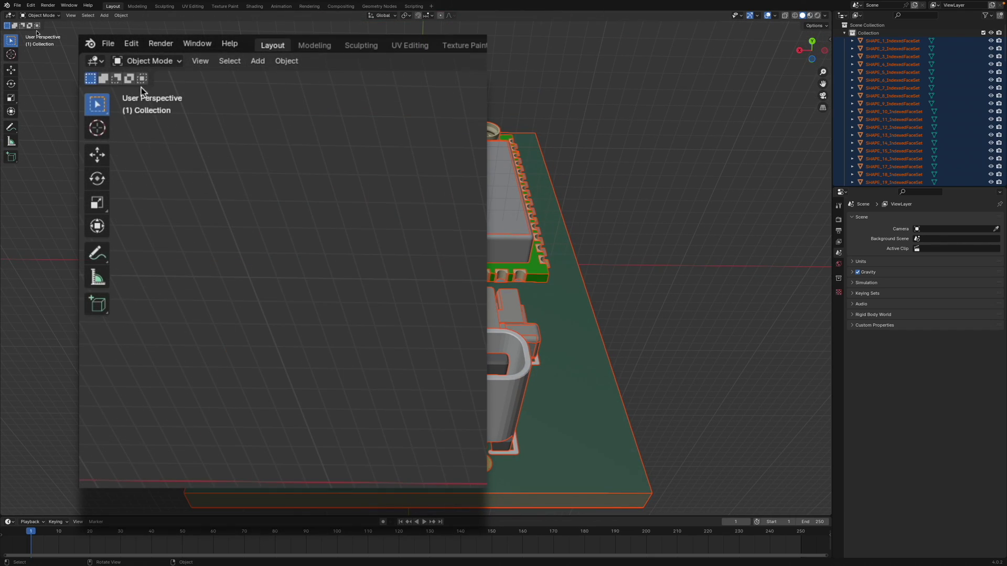
# Export the scene as Wavefront OBJ with Colors and Object Groups ticked.
pyautogui.click(108, 44)
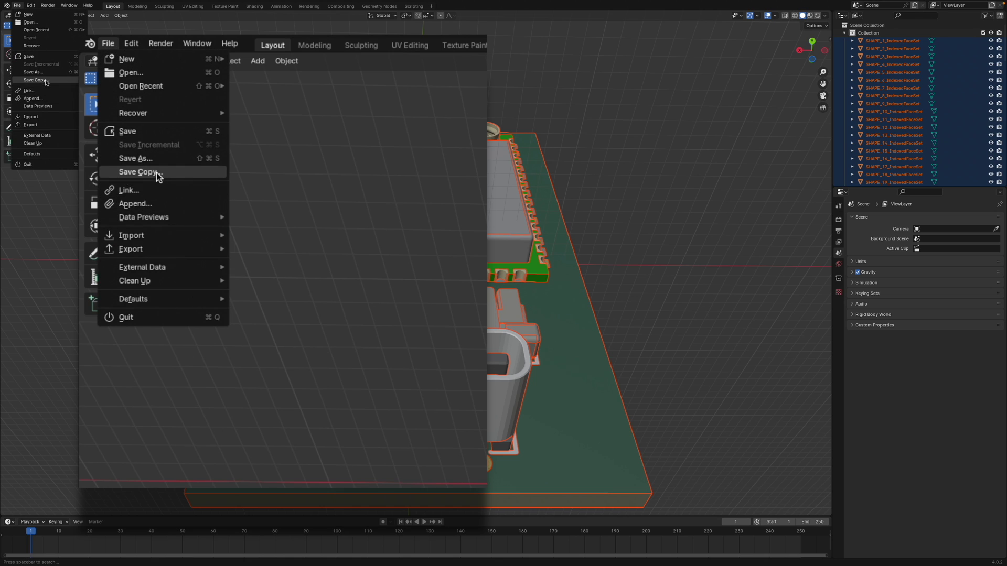
pyautogui.moveTo(132, 250)
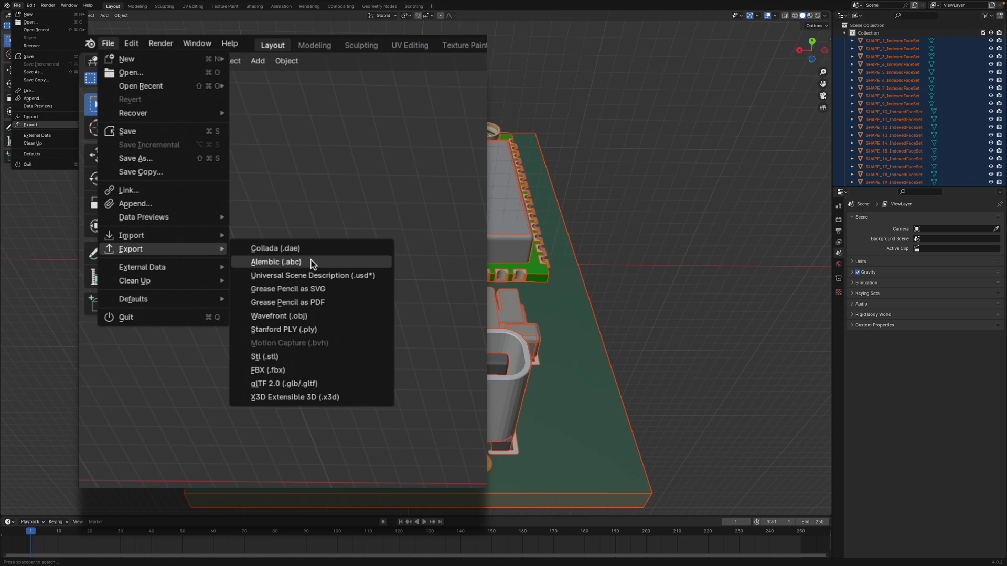
pyautogui.moveTo(278, 316)
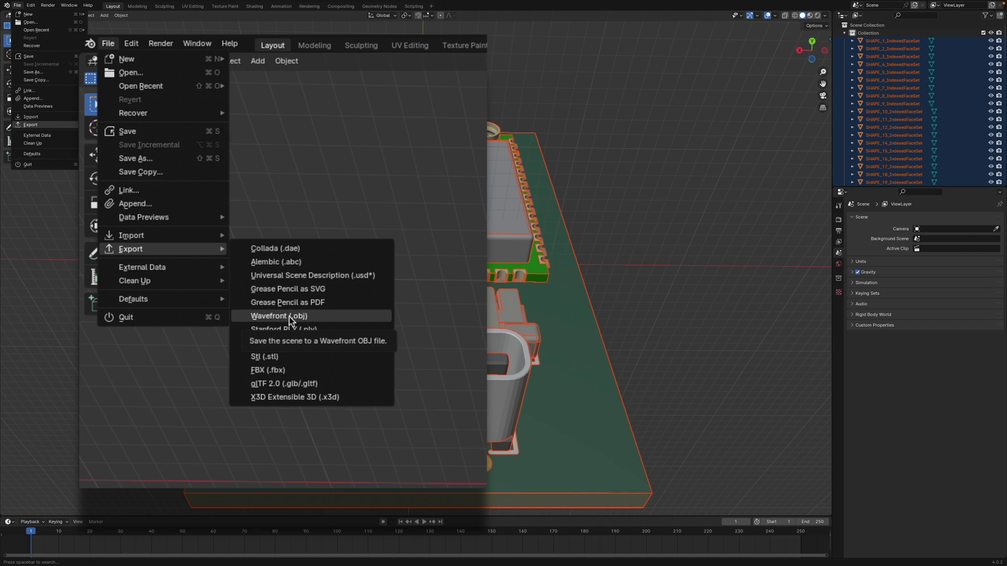
pyautogui.click(278, 316)
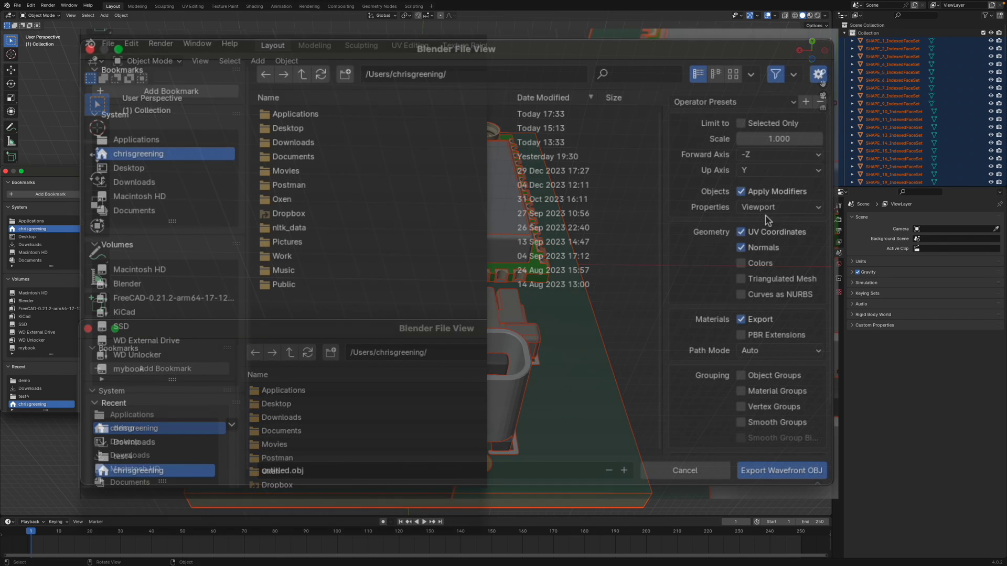
pyautogui.click(741, 263)
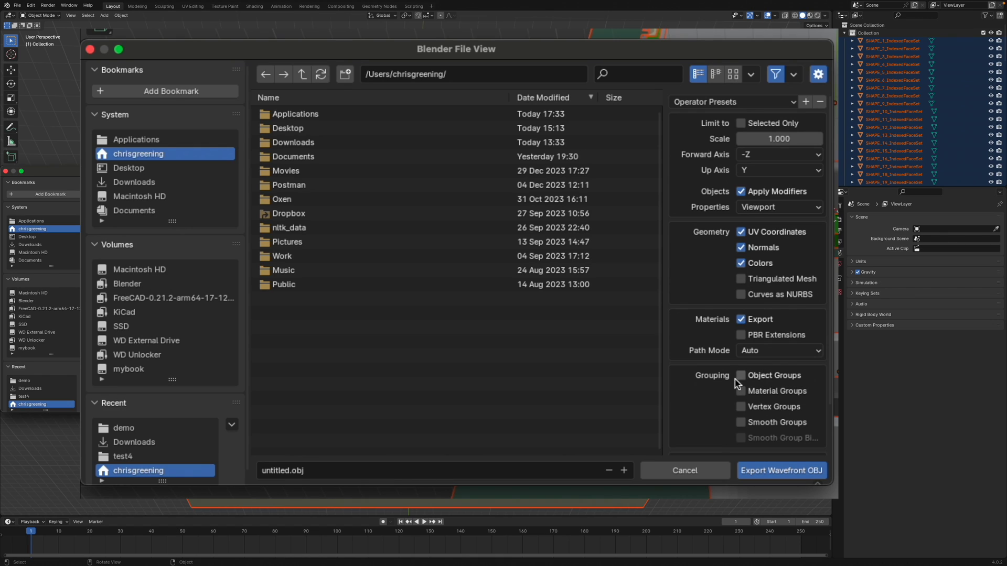
pyautogui.click(740, 375)
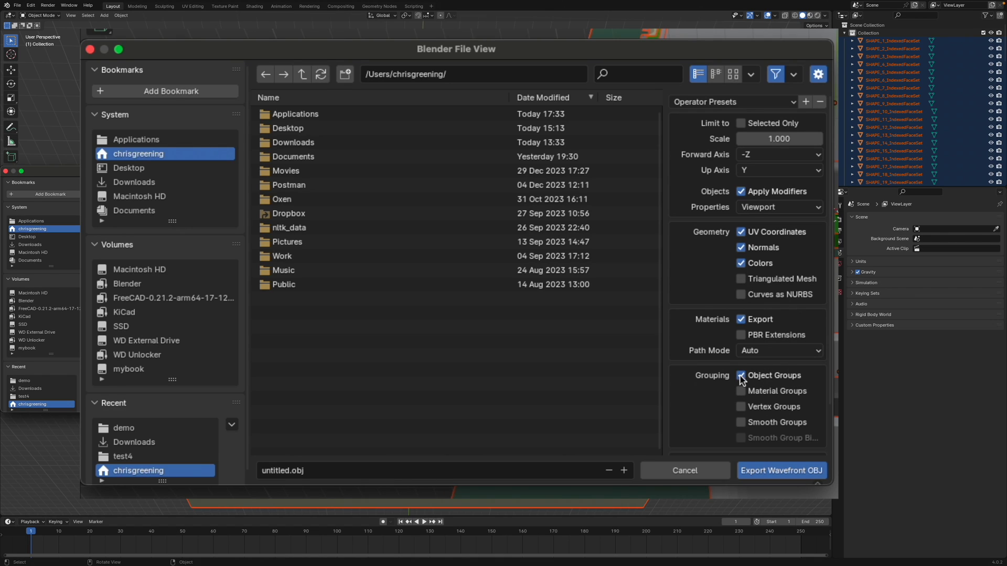
pyautogui.click(292, 141)
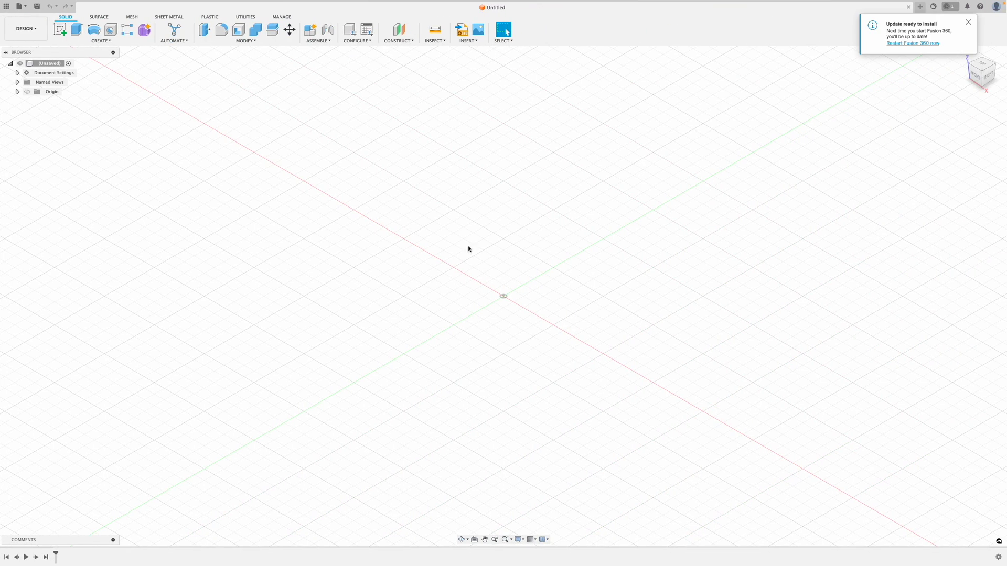
# Insert the untitled.obj mesh from the demo folder via Insert Mesh from my computer.
pyautogui.click(467, 30)
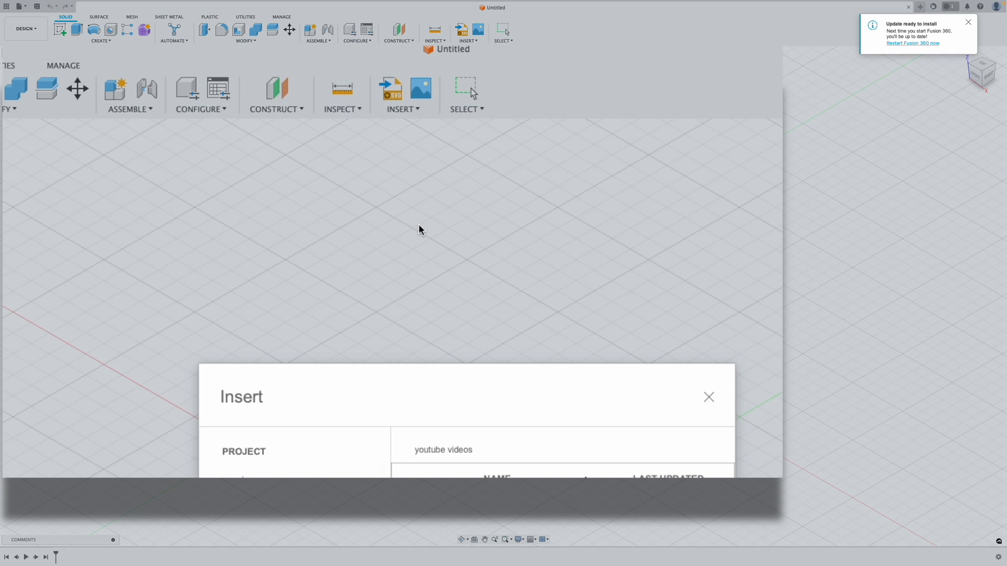
pyautogui.click(708, 396)
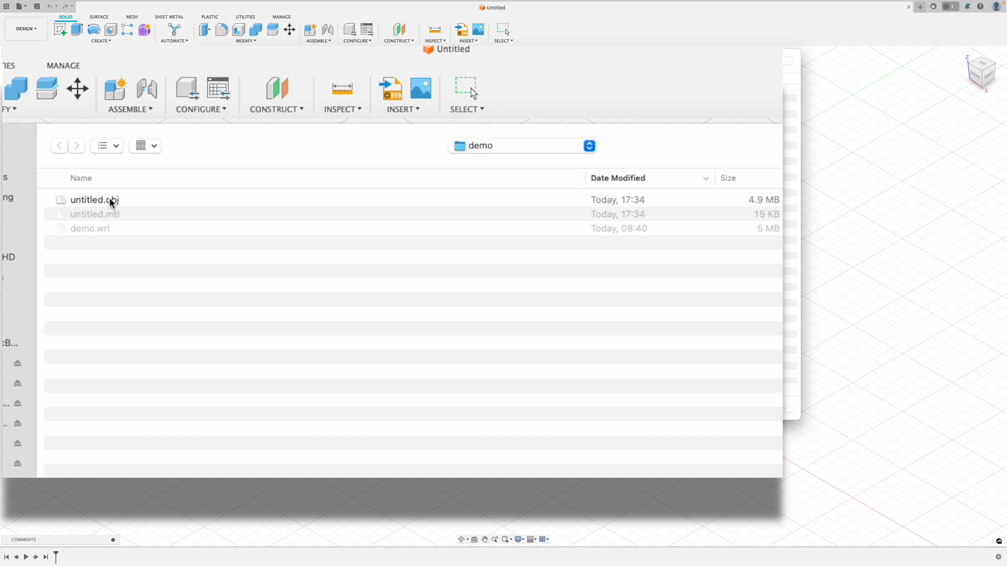
pyautogui.moveTo(117, 221)
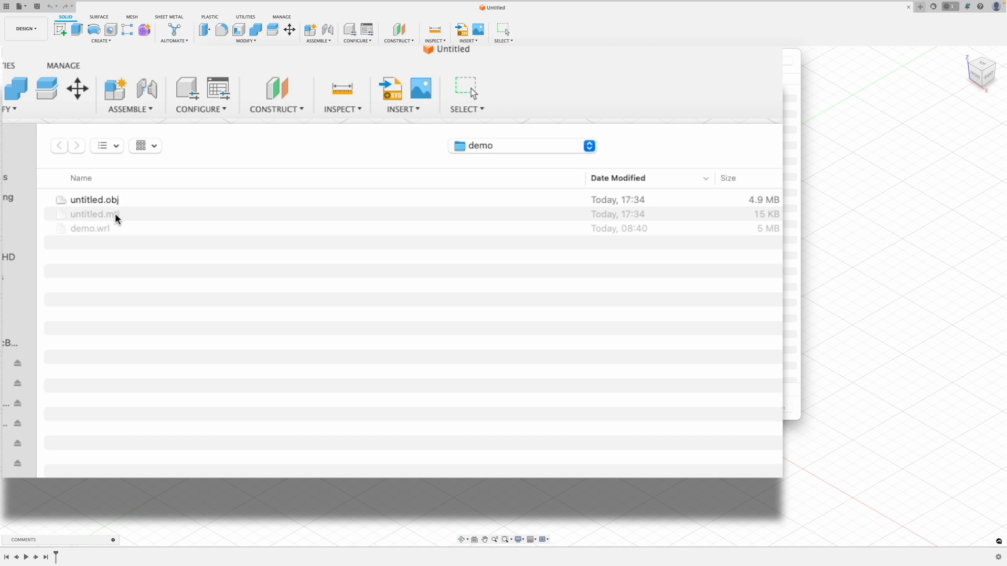
pyautogui.click(94, 199)
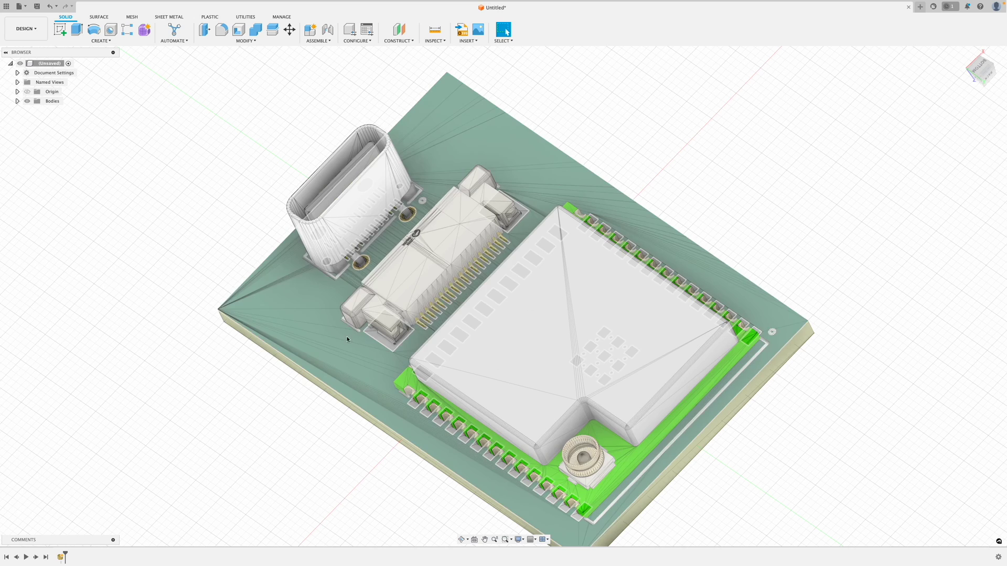
pyautogui.moveTo(344, 291)
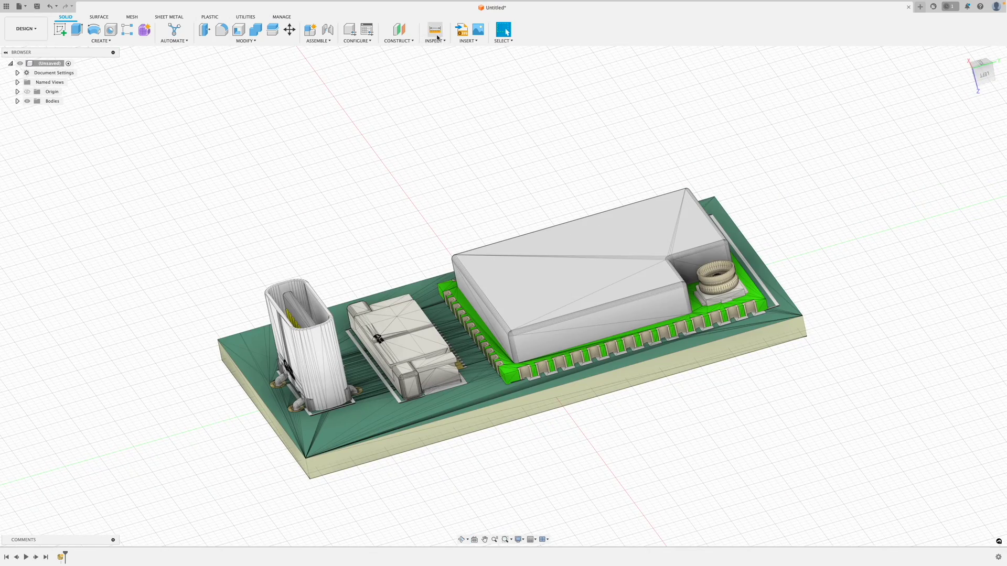
# Start Measure and pick the first mesh point at one end of the module's pad row.
pyautogui.click(434, 29)
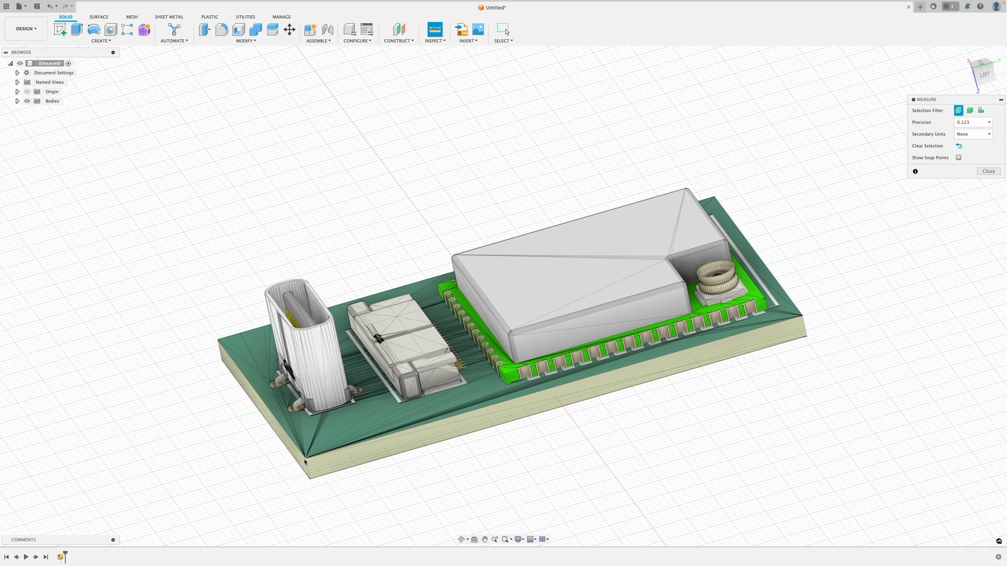
pyautogui.click(513, 333)
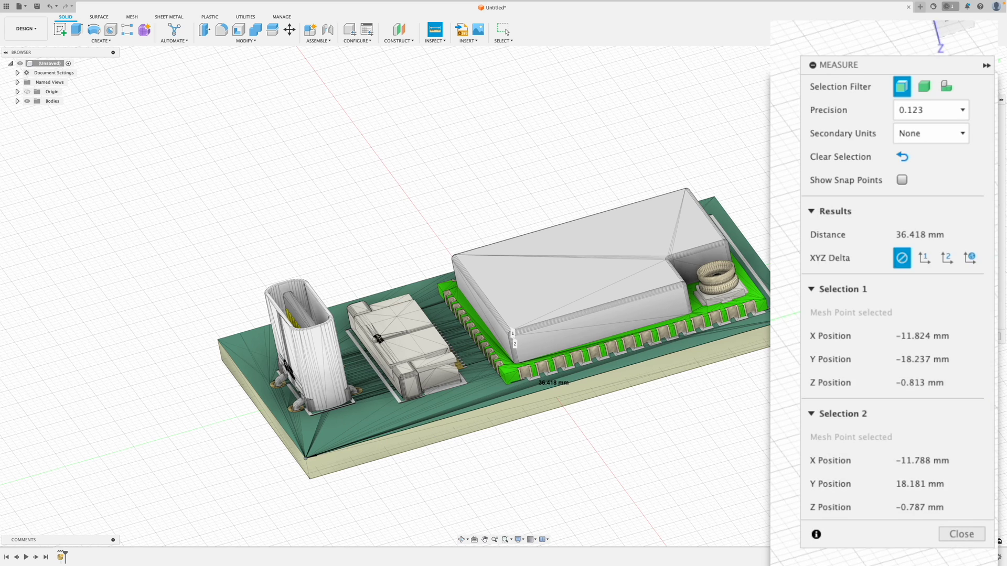
pyautogui.moveTo(874, 276)
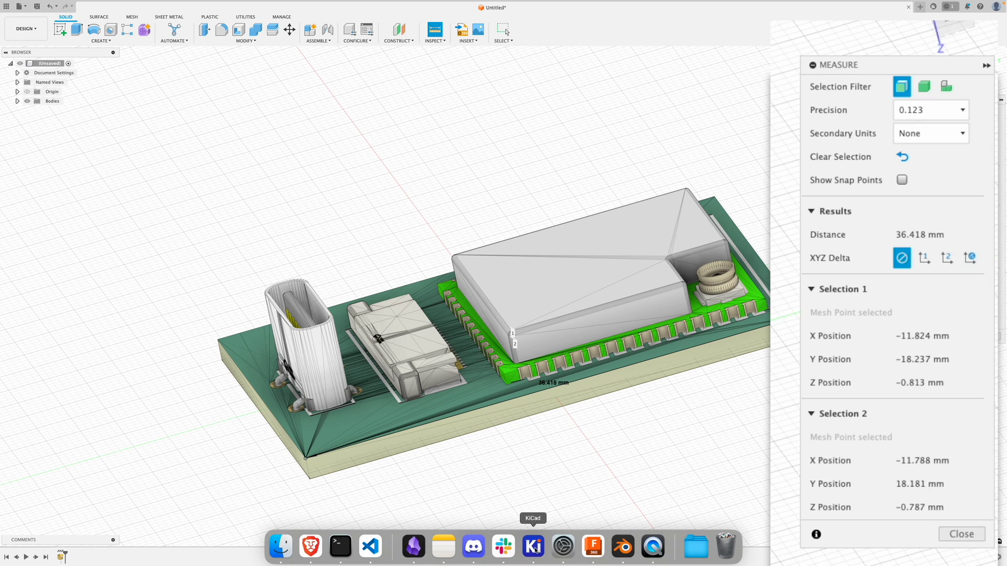
# Switch to KiCad's PCB editor and start the VRML export of the board.
pyautogui.click(533, 546)
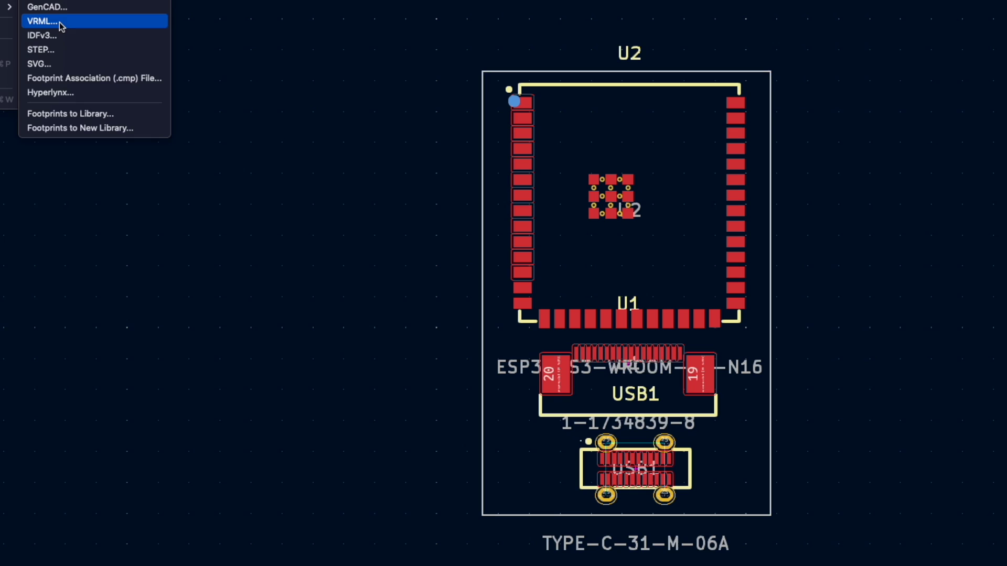
pyautogui.click(41, 21)
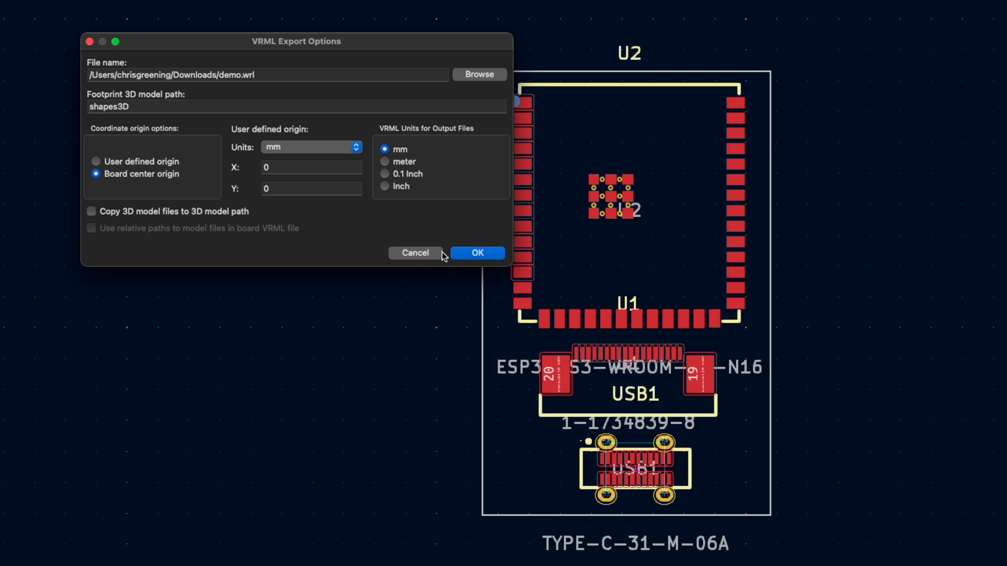
pyautogui.moveTo(434, 252)
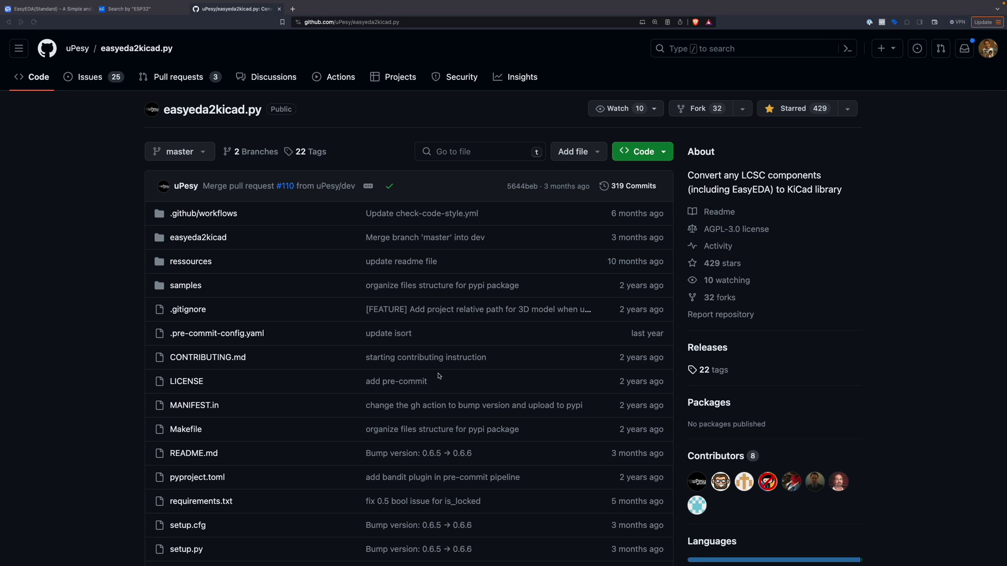
# Scroll through Installation and Usage down to the Add libraries in Kicad section.
pyautogui.scroll(-3)
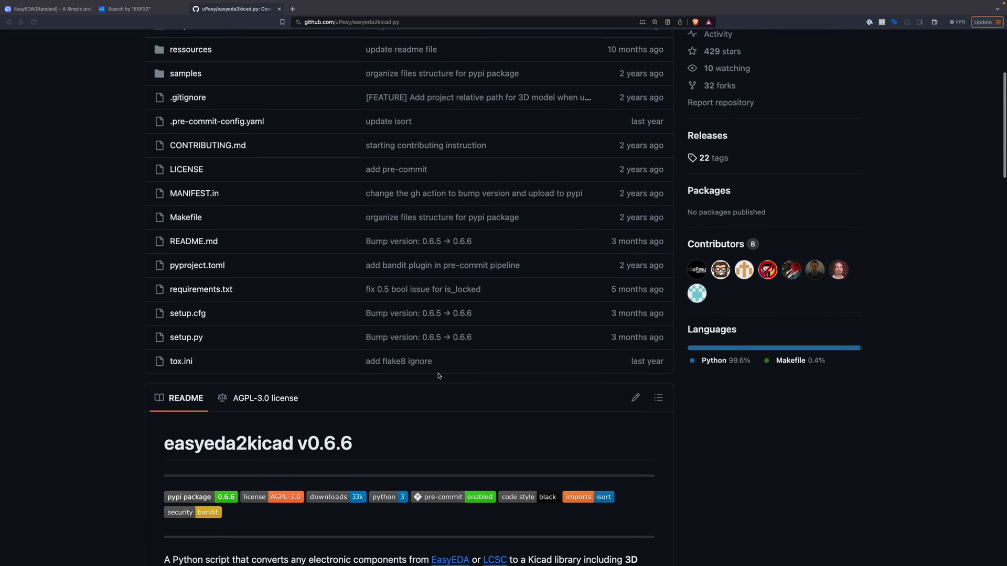
pyautogui.scroll(-3)
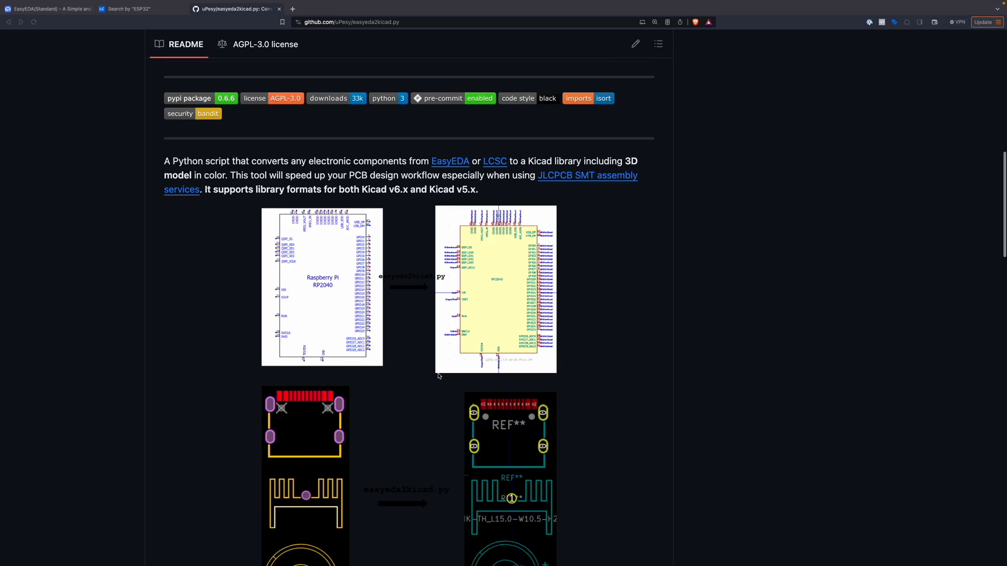
pyautogui.scroll(-3)
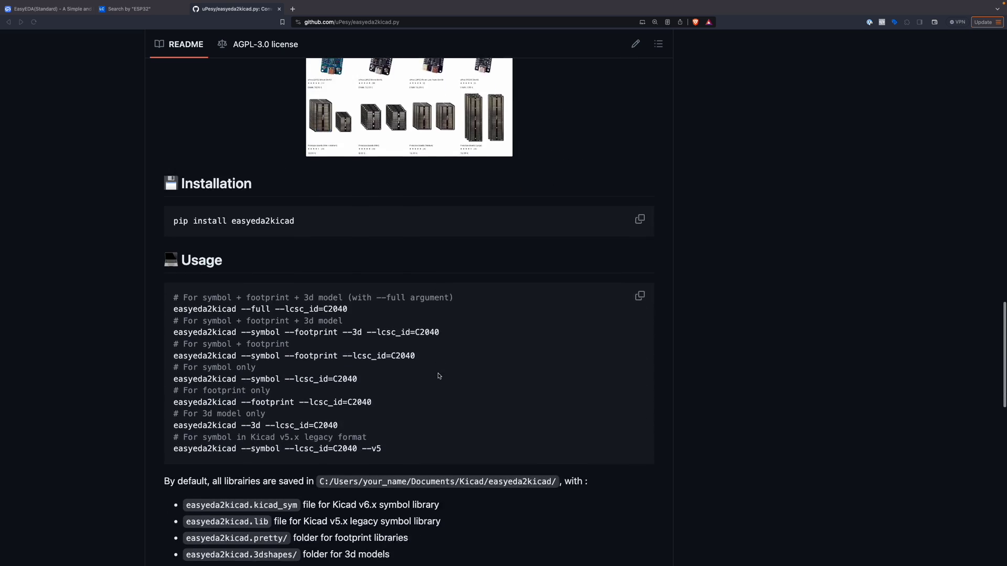
pyautogui.scroll(-3)
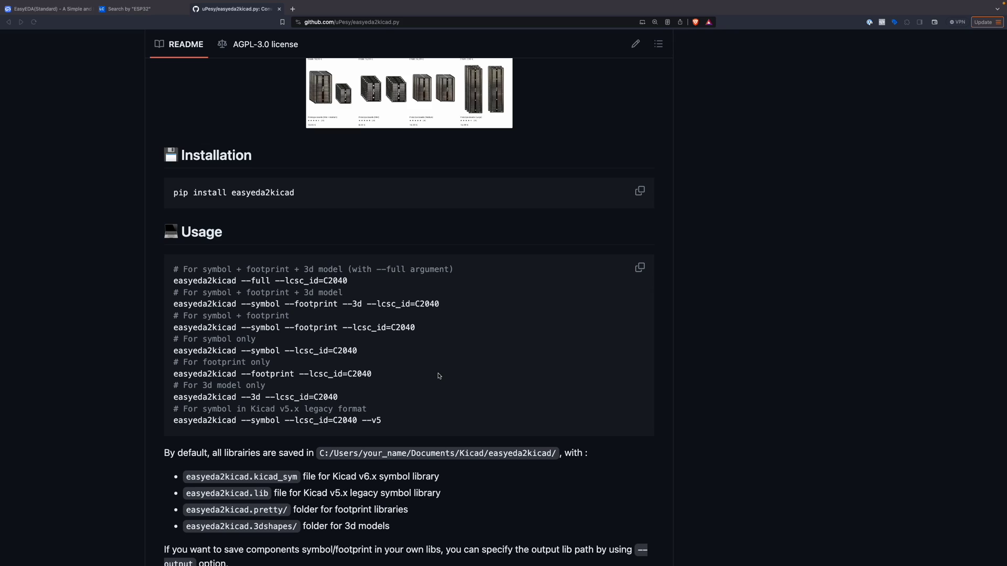
pyautogui.scroll(-3)
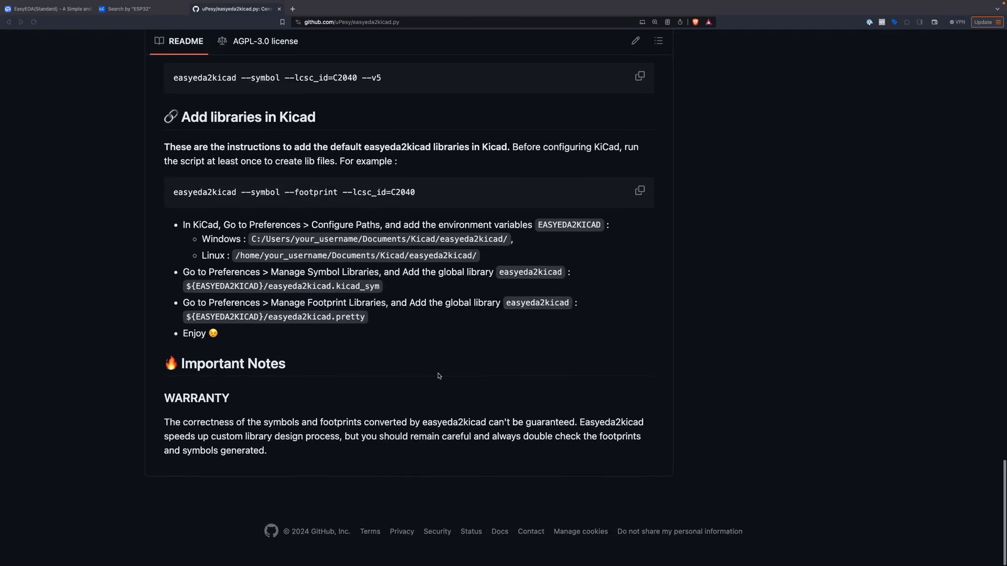